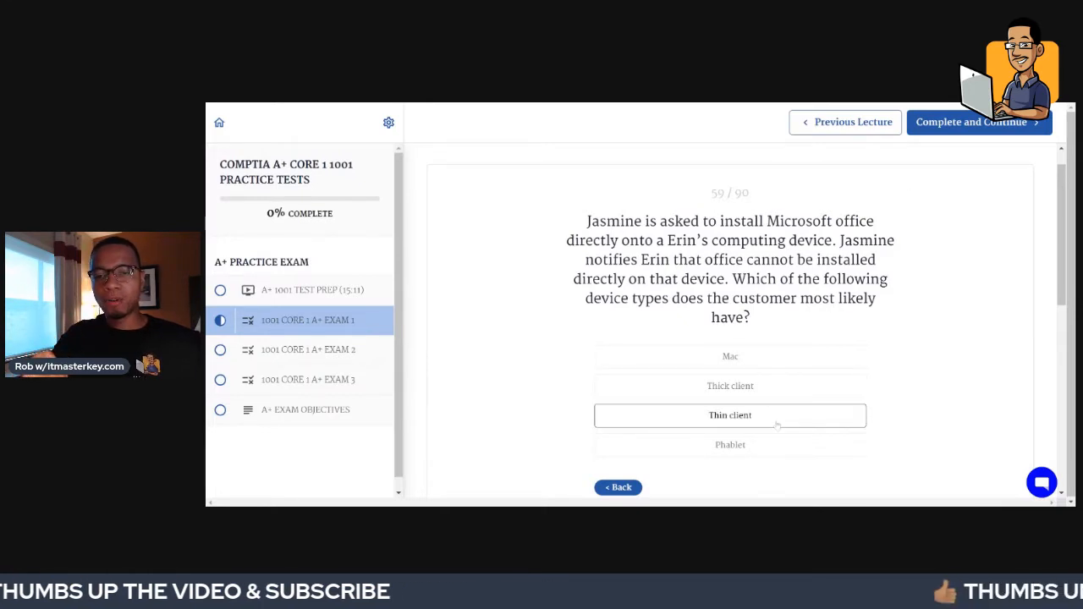
# - Answer the Office install question with Thin client and check it as correct
pyautogui.click(730, 415)
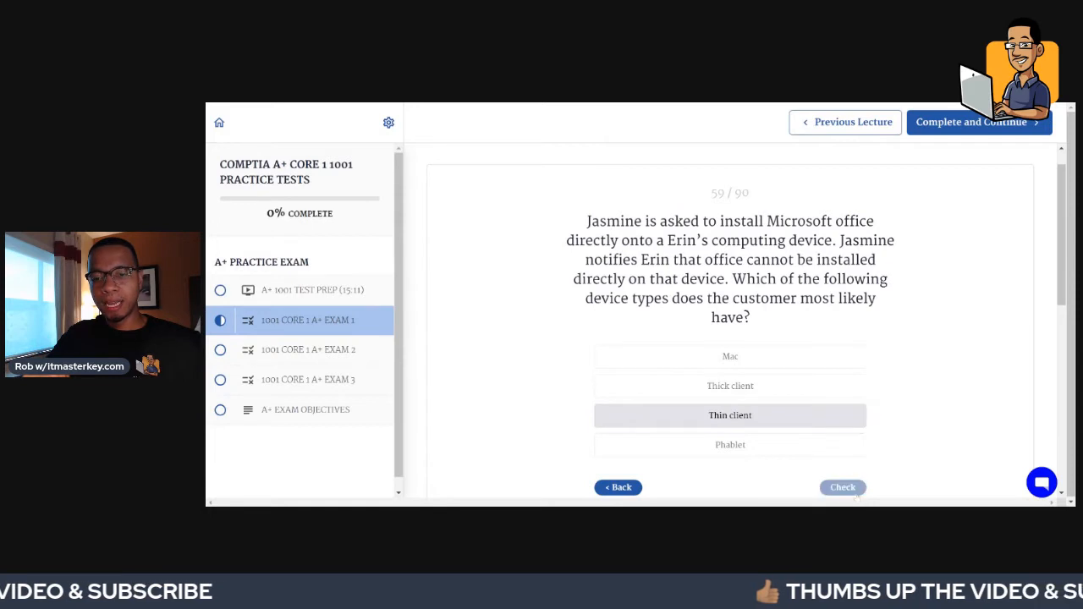
pyautogui.click(843, 488)
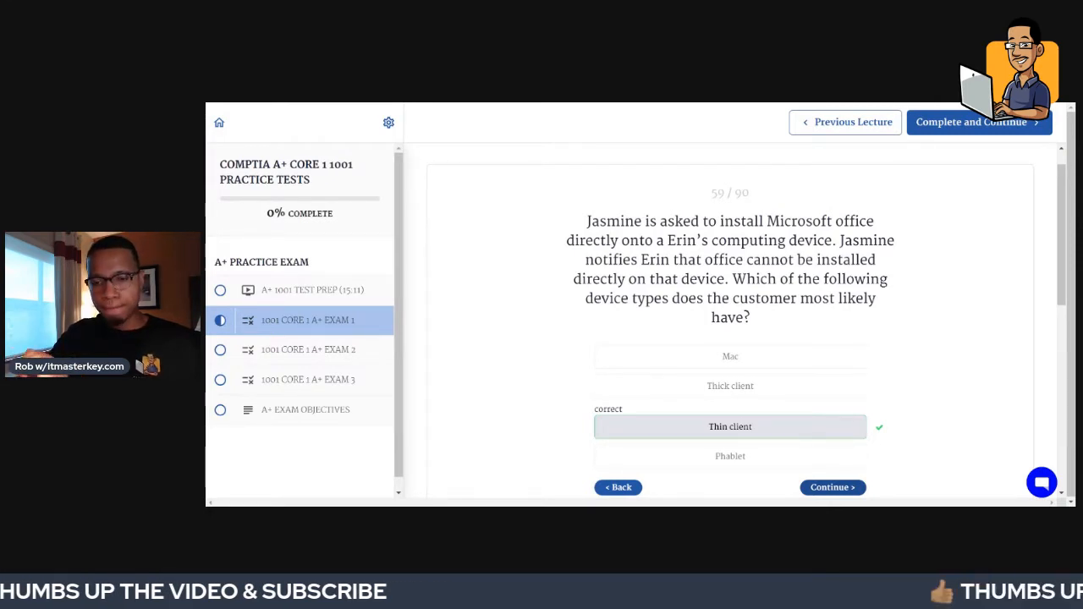
# - Continue to the Hyper-V error question, answer Virtualization support and check it correct
pyautogui.click(833, 487)
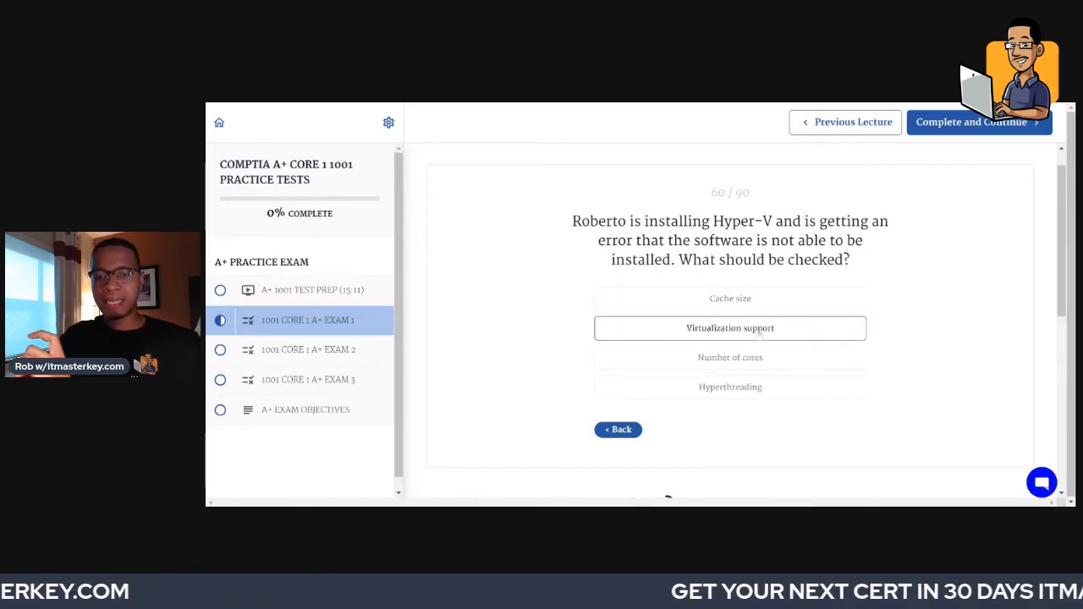
pyautogui.click(729, 329)
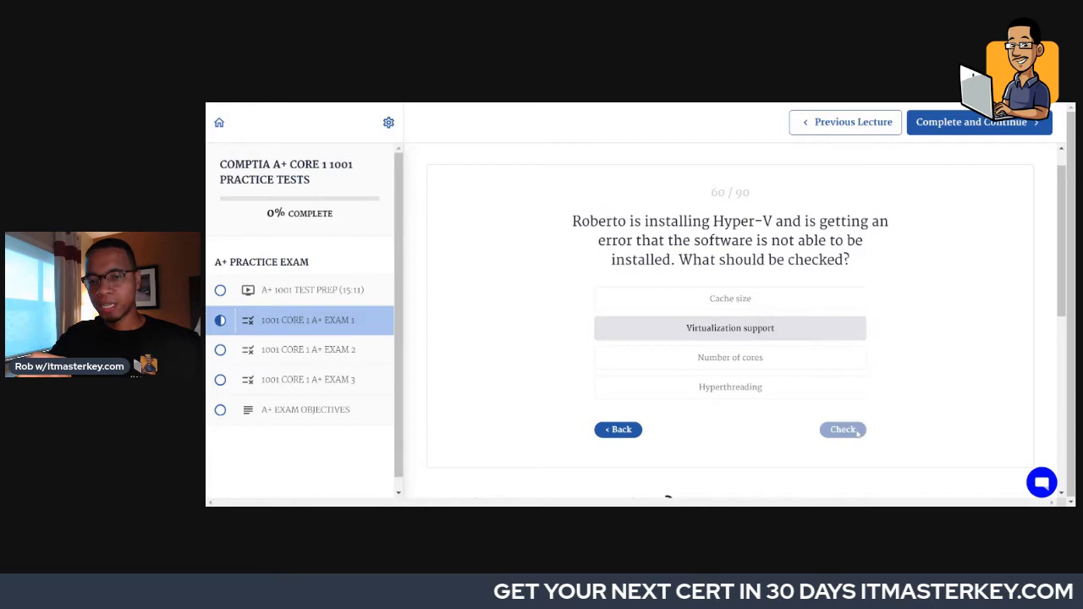
pyautogui.click(843, 430)
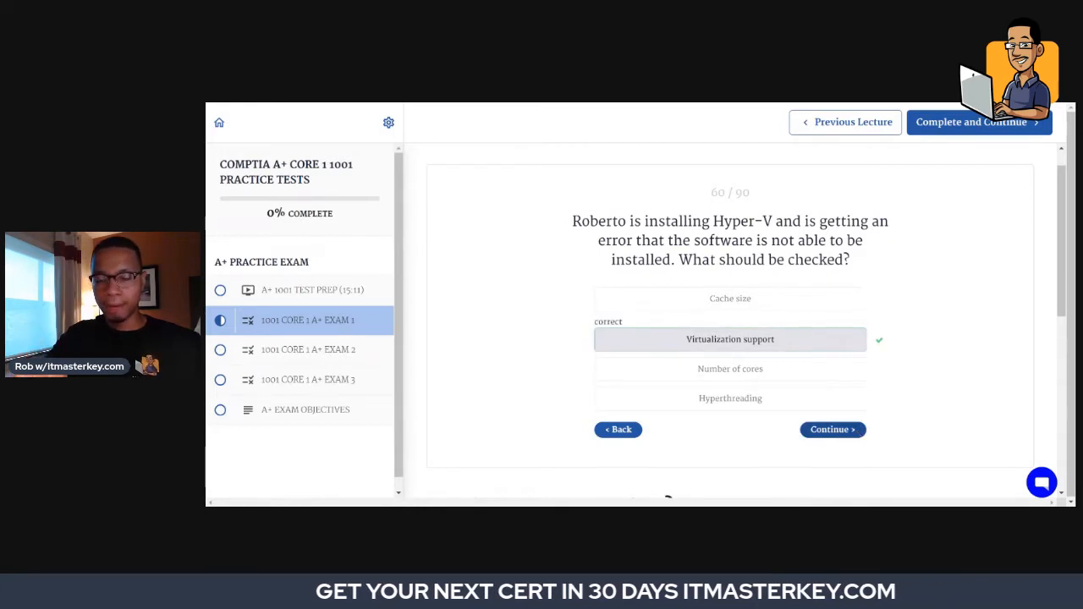
# - Continue to the boot-from-CD question, answer Boot order and check it correct
pyautogui.click(833, 430)
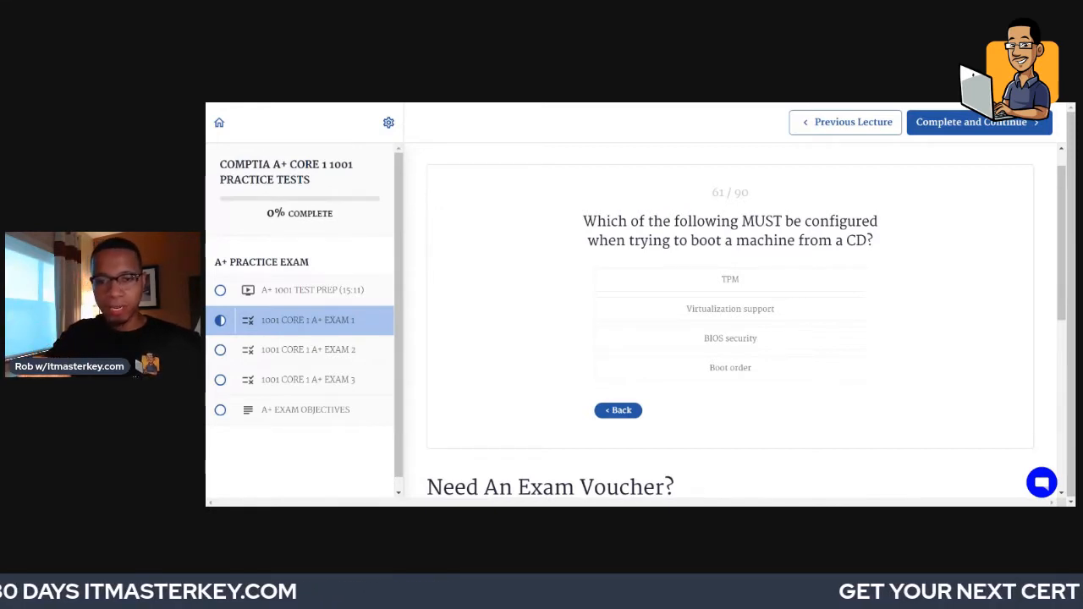
pyautogui.click(730, 368)
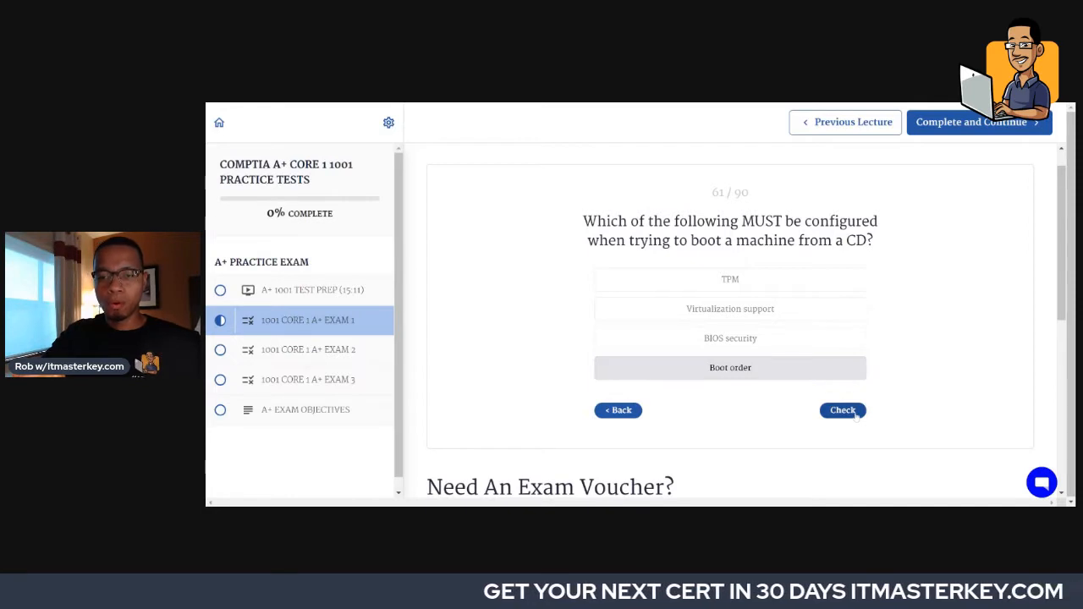
pyautogui.click(843, 411)
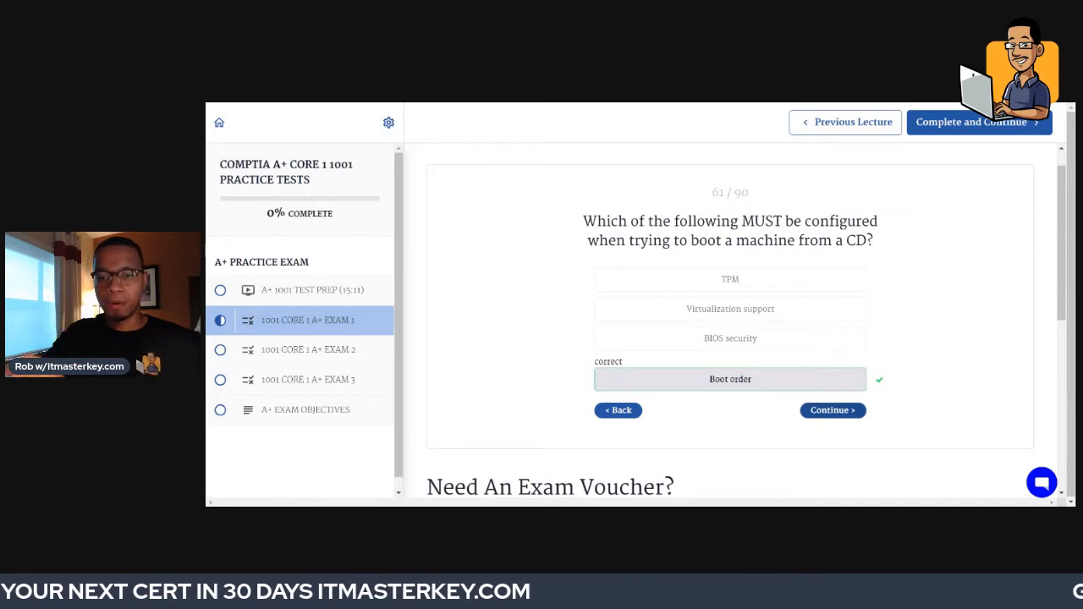
# - Continue to the 24/7 biometric data question, answer Fitness monitor and check it correct
pyautogui.click(833, 412)
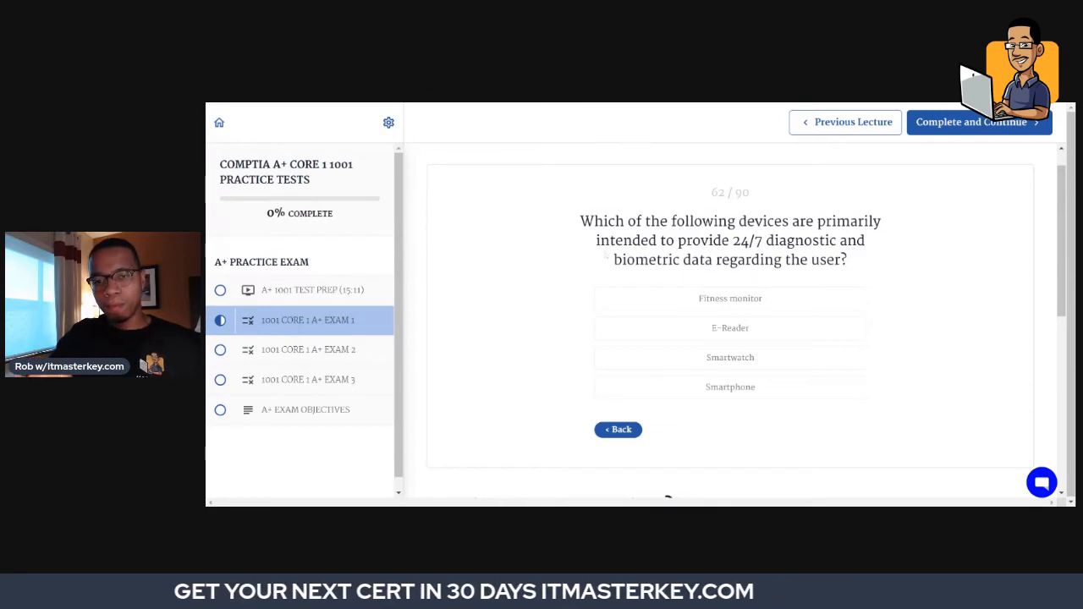
pyautogui.click(729, 298)
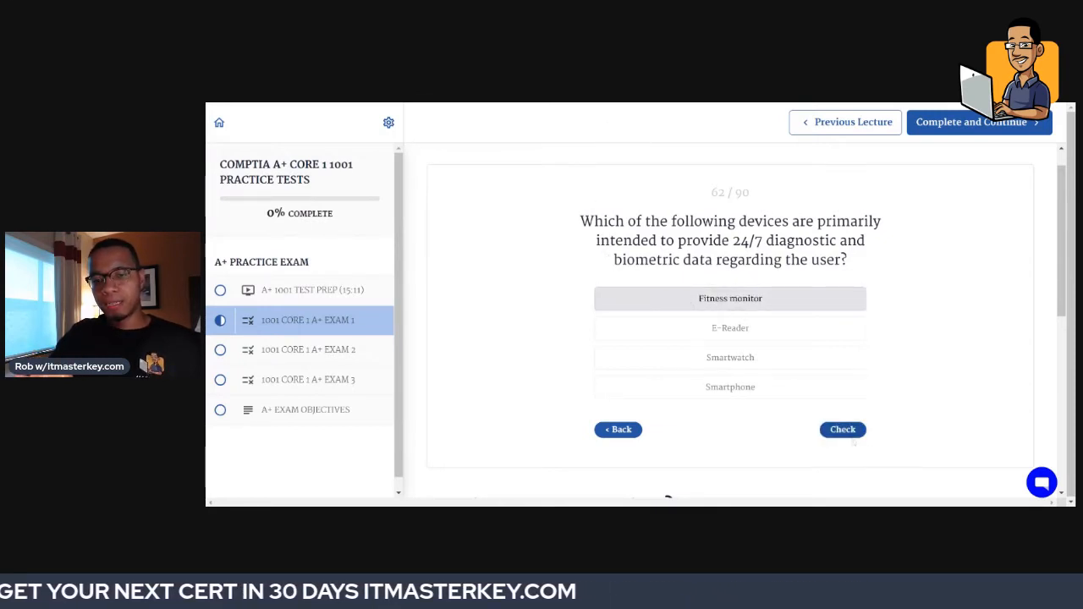
pyautogui.click(843, 430)
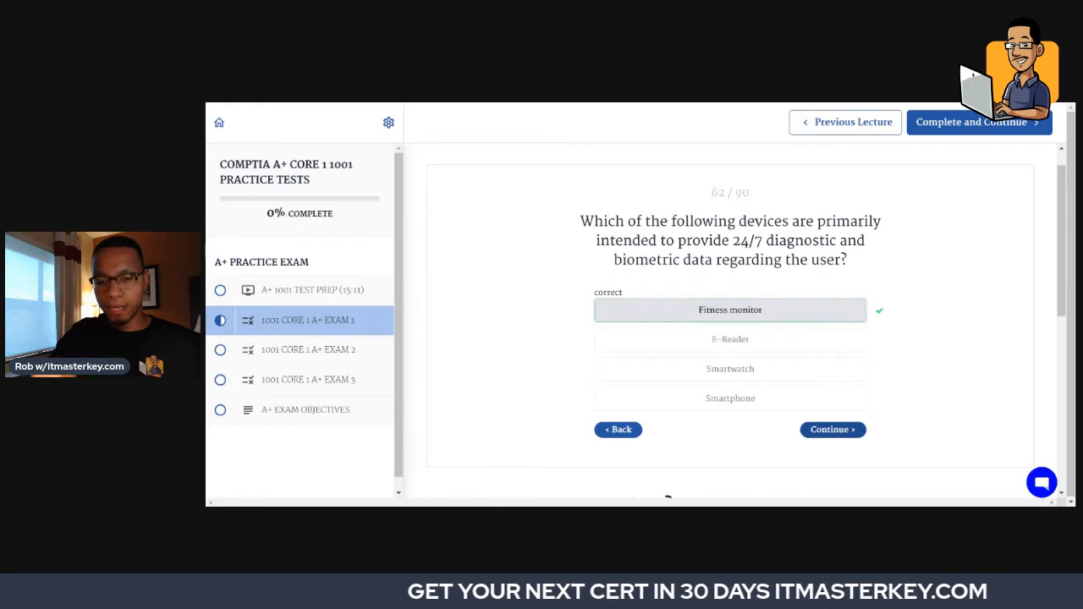
# - Continue to the dim laptop logon screen question, answer Backlight and check it correct
pyautogui.click(833, 430)
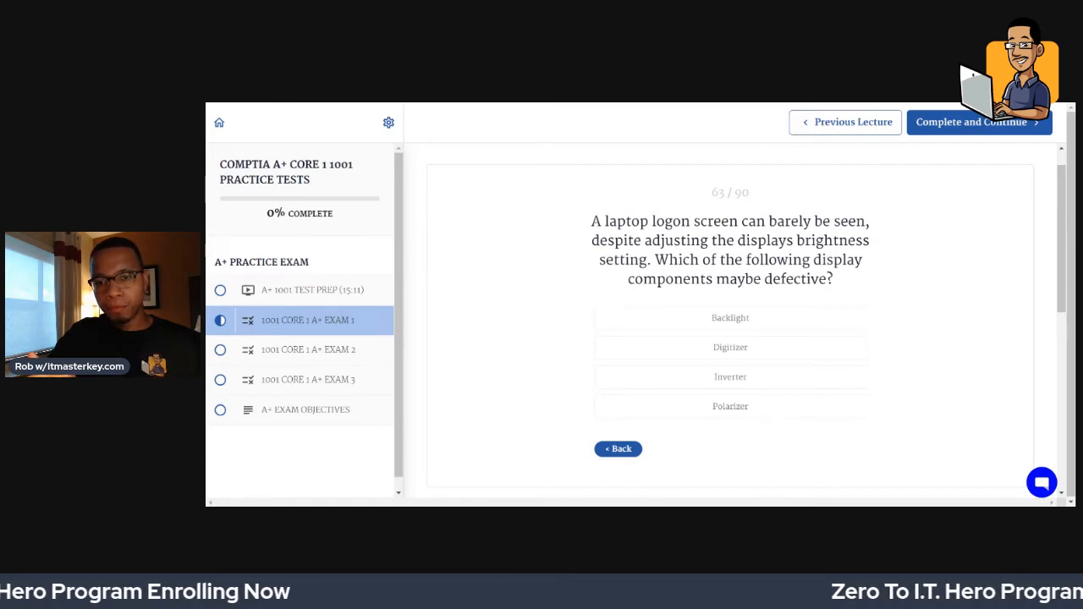
pyautogui.click(730, 318)
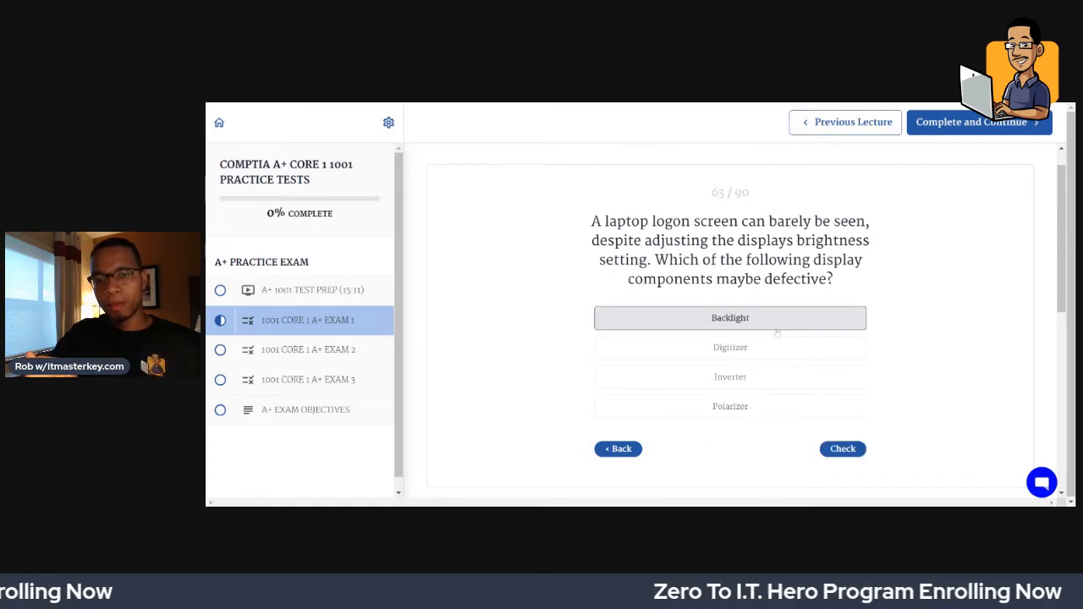
pyautogui.click(843, 448)
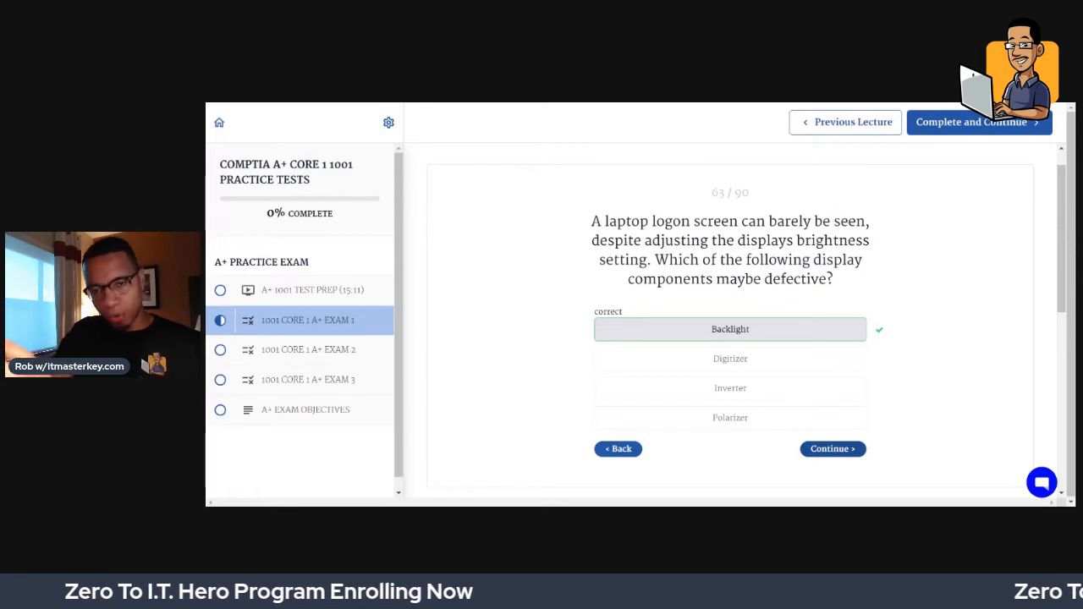
pyautogui.click(833, 449)
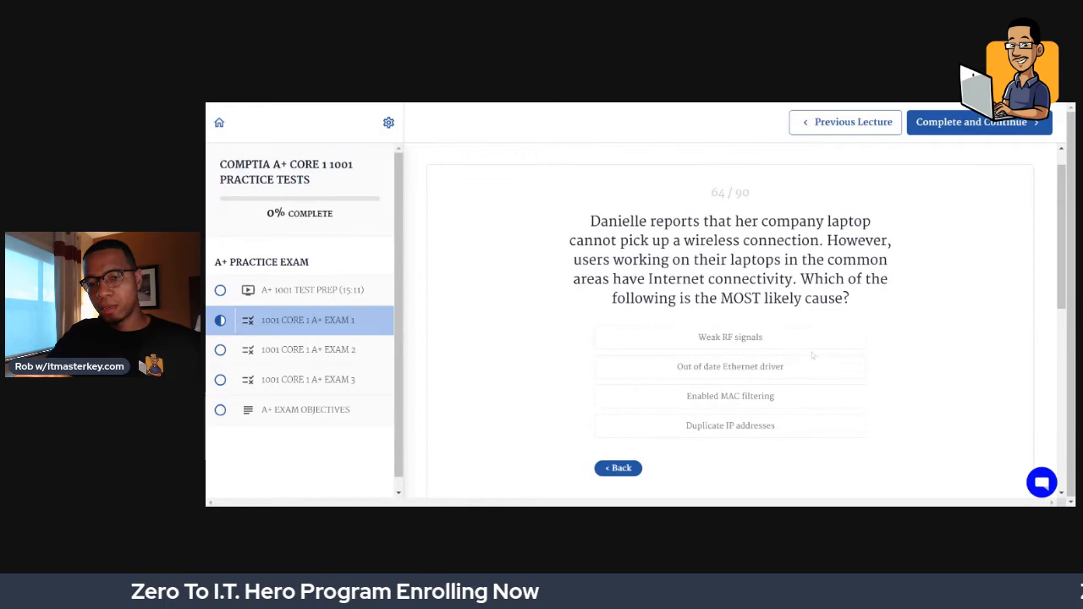
pyautogui.click(729, 337)
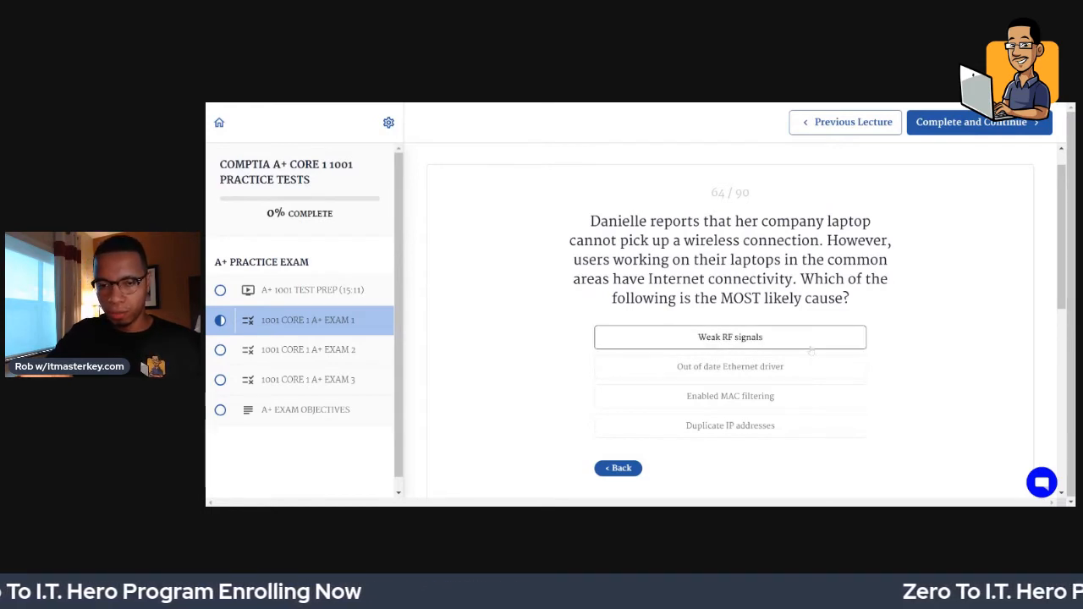
pyautogui.click(730, 337)
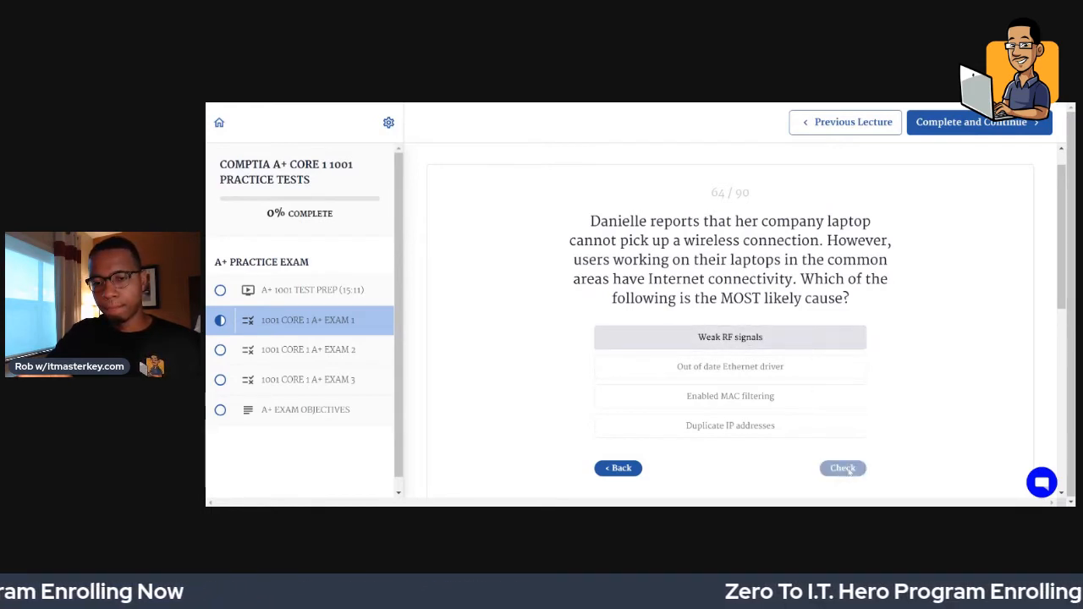
pyautogui.click(843, 467)
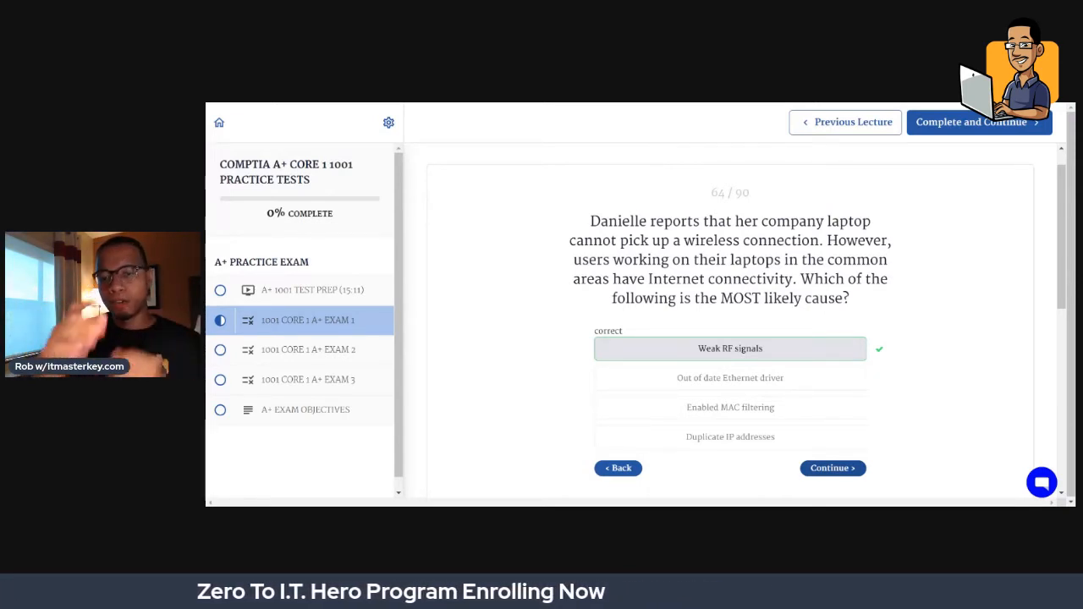
# - Answer the digitizer installation question with Must be calibrated, check it correct, and continue to the SOHO router question
pyautogui.click(833, 467)
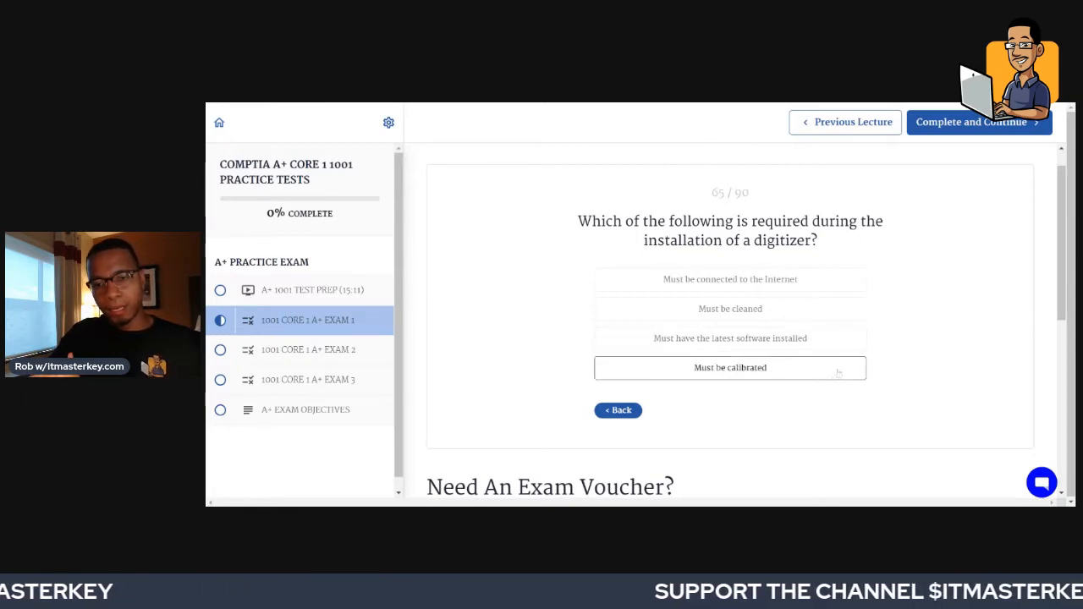
pyautogui.click(729, 367)
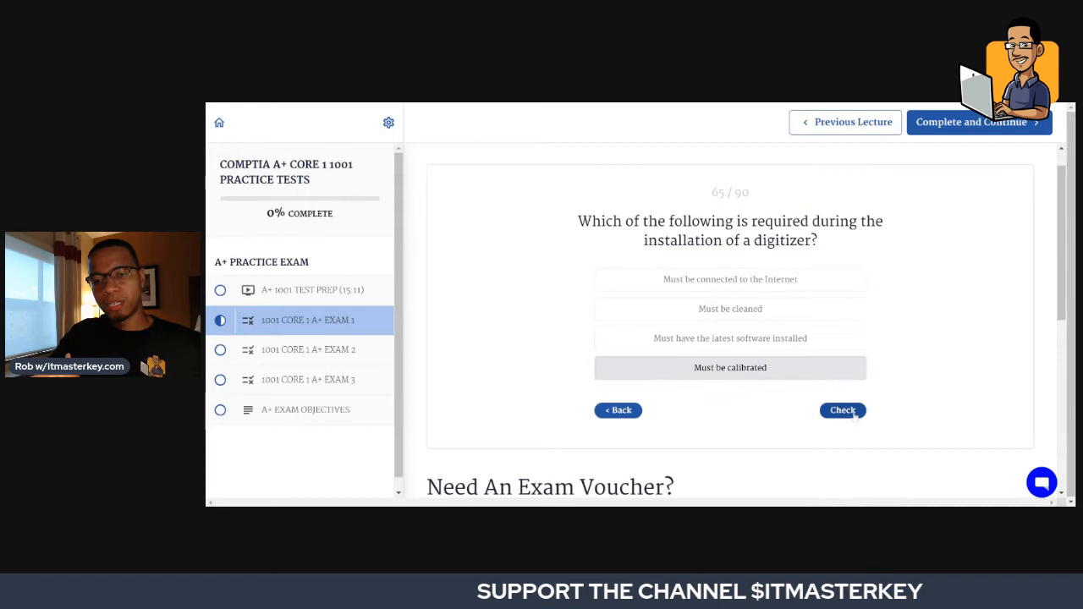
pyautogui.click(843, 411)
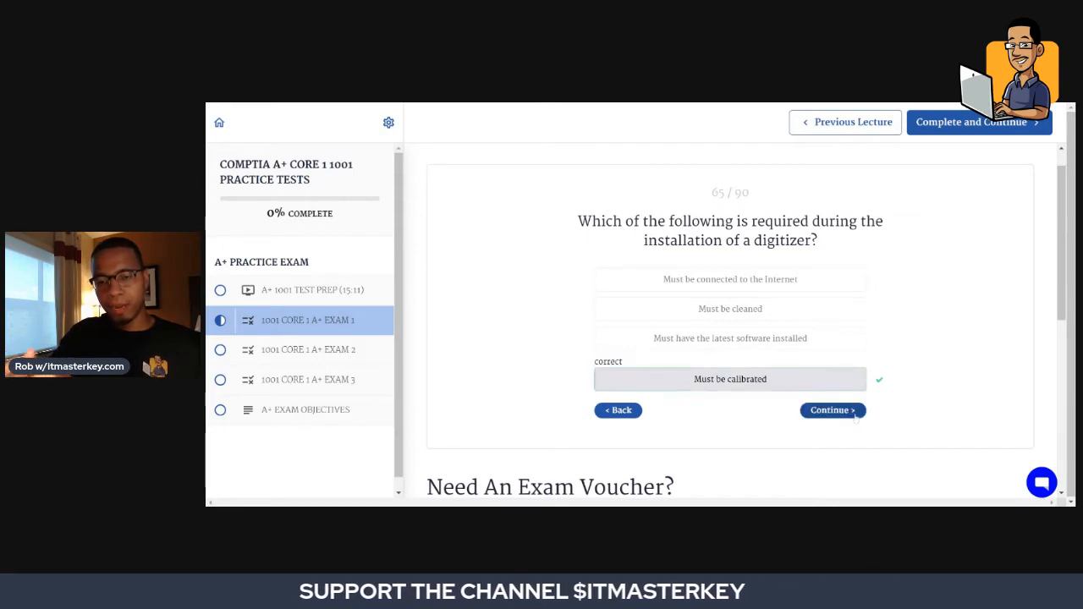
pyautogui.moveTo(854, 417)
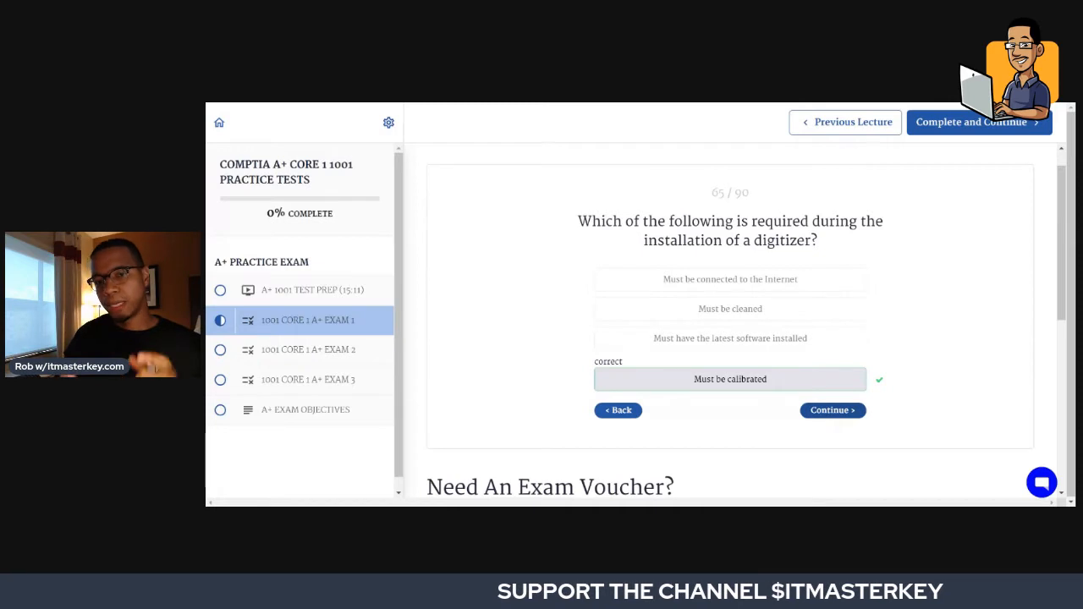
pyautogui.click(833, 410)
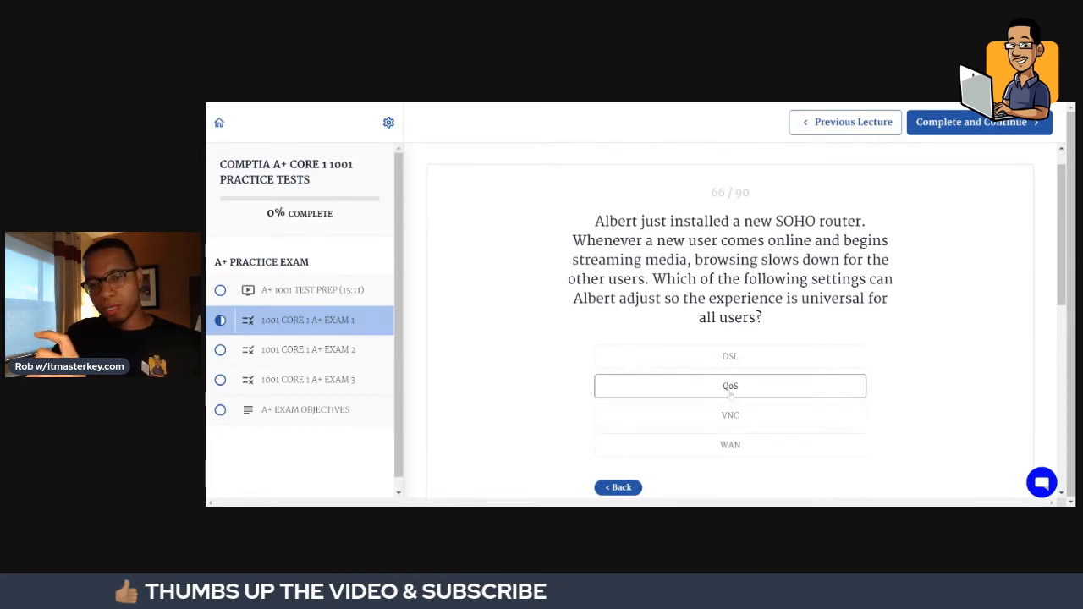
# - Answer the SOHO router streaming slowdown question with QoS and check it
pyautogui.click(730, 386)
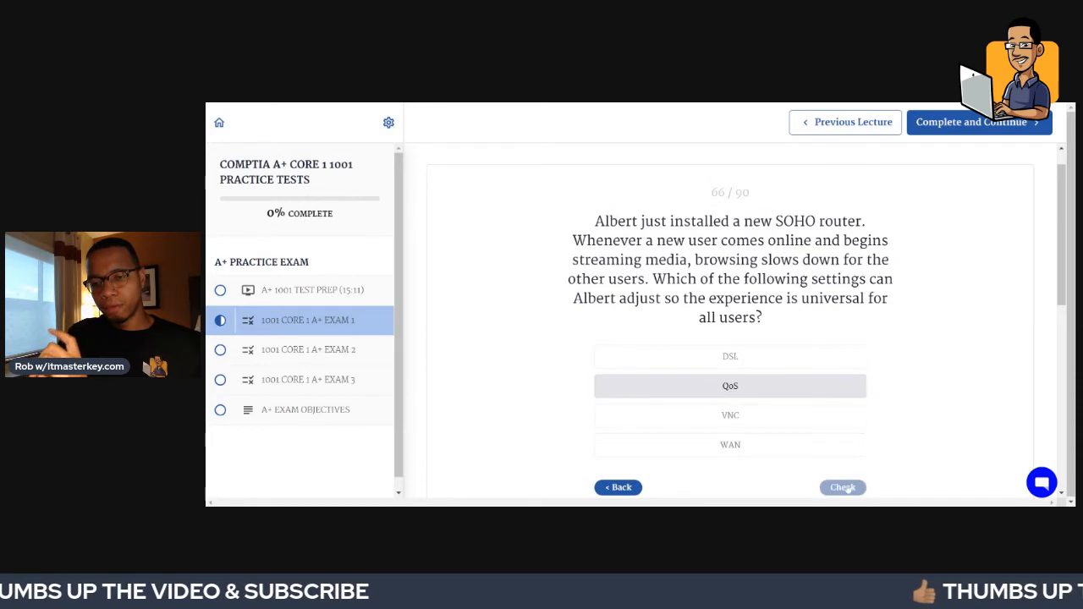
pyautogui.click(843, 487)
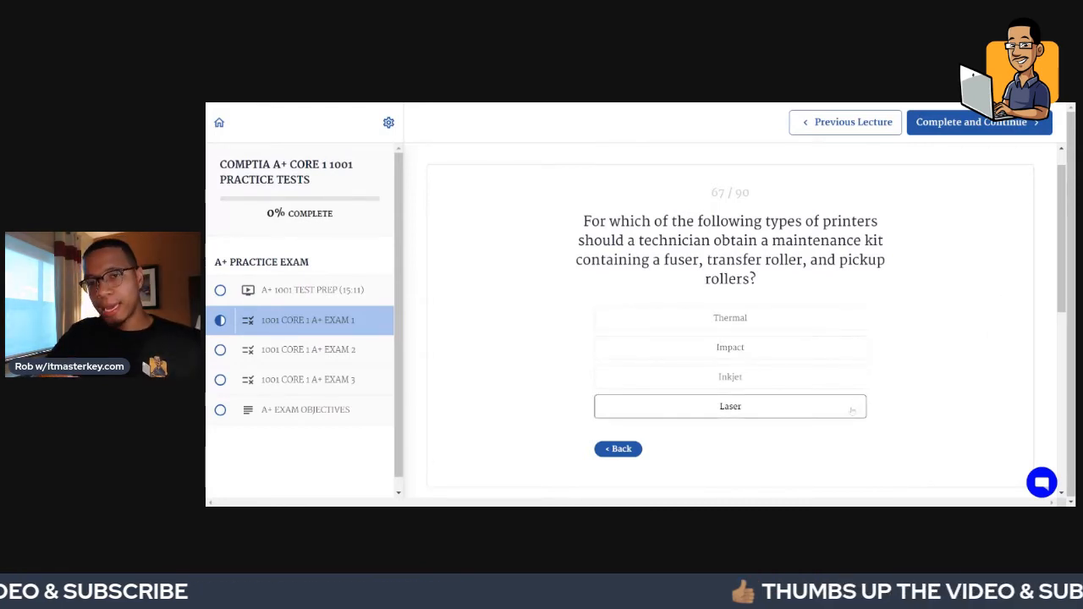
# - Answer the fuser and roller maintenance kit question with Laser, check it correct, and continue
pyautogui.click(729, 406)
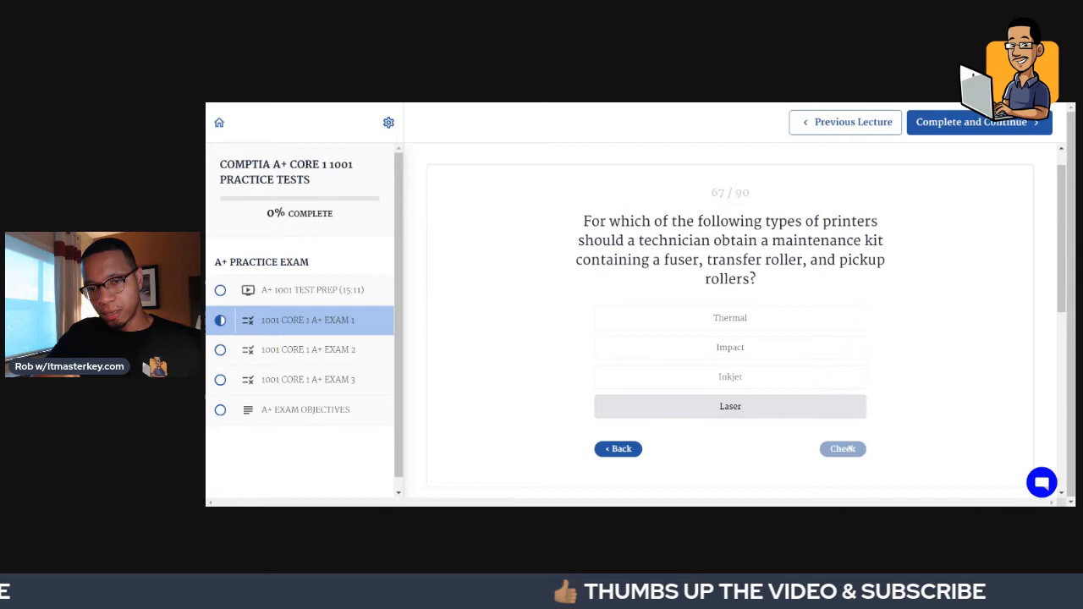
pyautogui.click(843, 448)
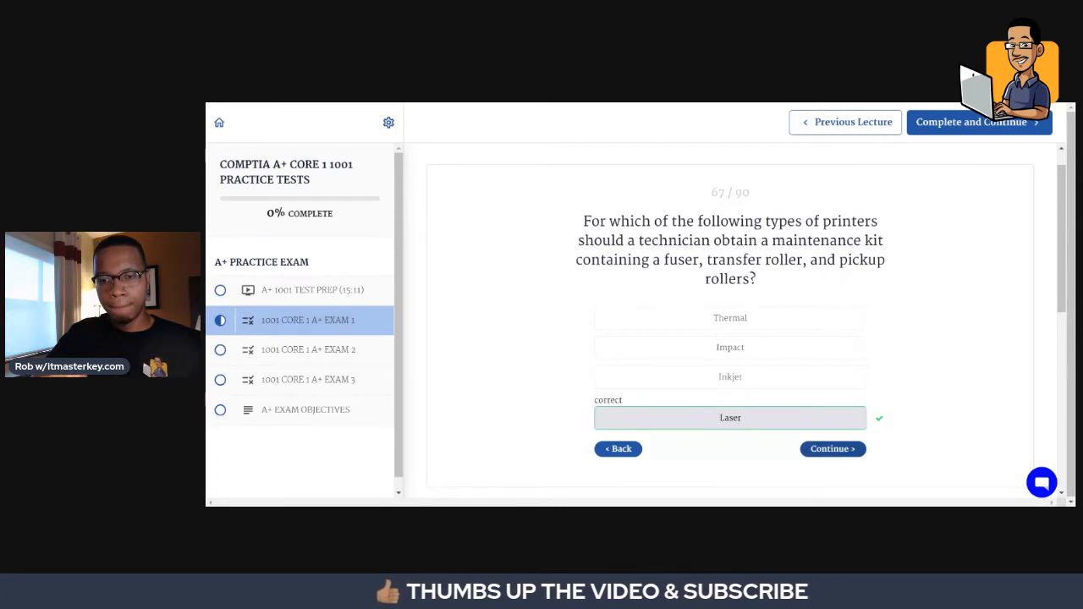
pyautogui.click(833, 448)
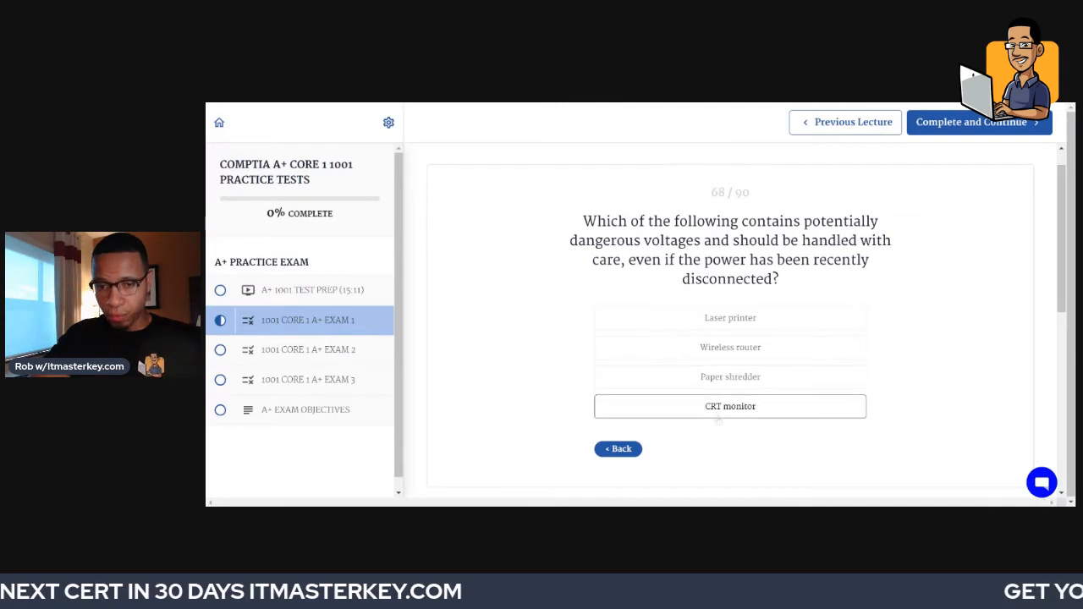
# - Answer the dangerous voltages question with CRT monitor and check it
pyautogui.click(729, 406)
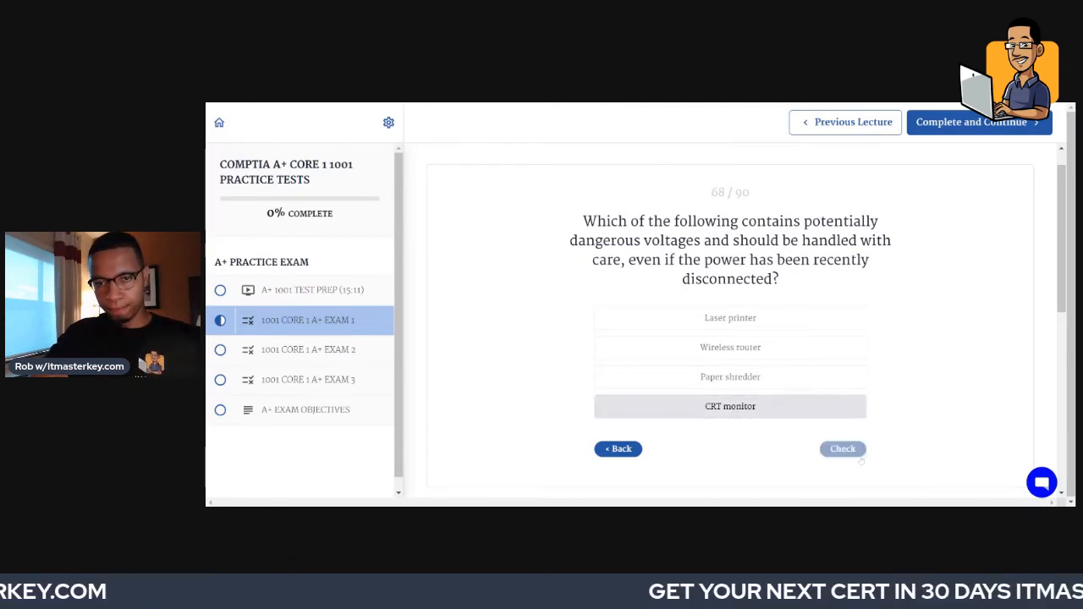
pyautogui.click(843, 449)
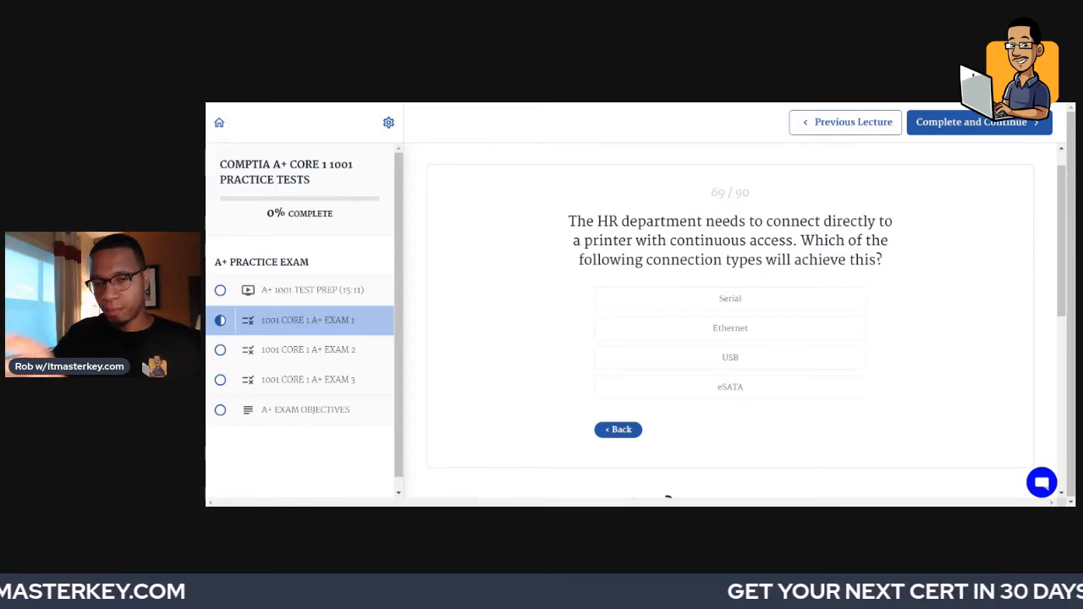
# - Answer the HR printer connection question with Ethernet and check it
pyautogui.click(730, 329)
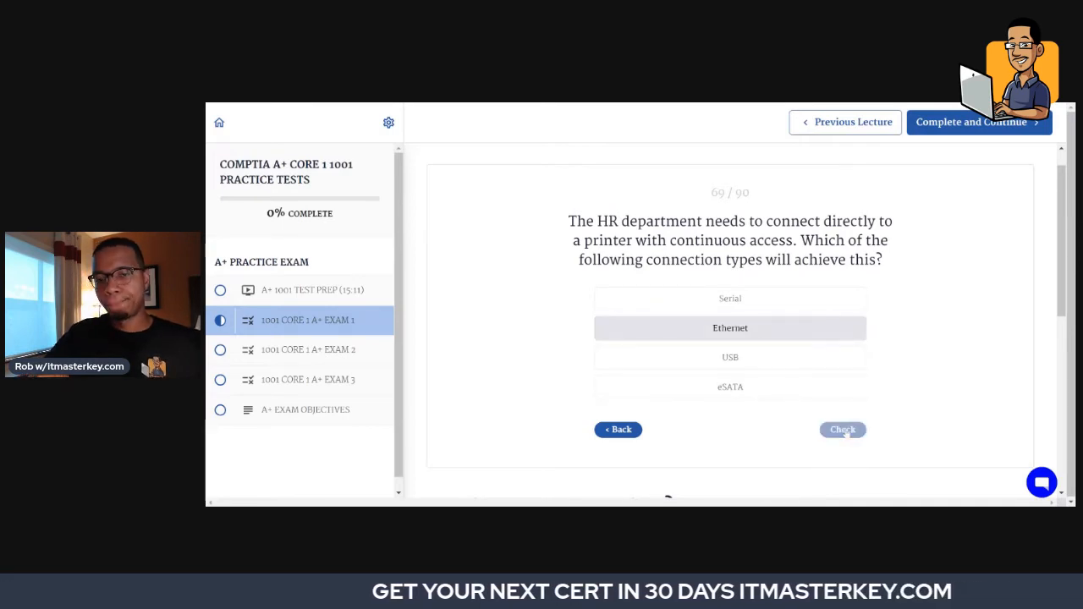
pyautogui.click(843, 430)
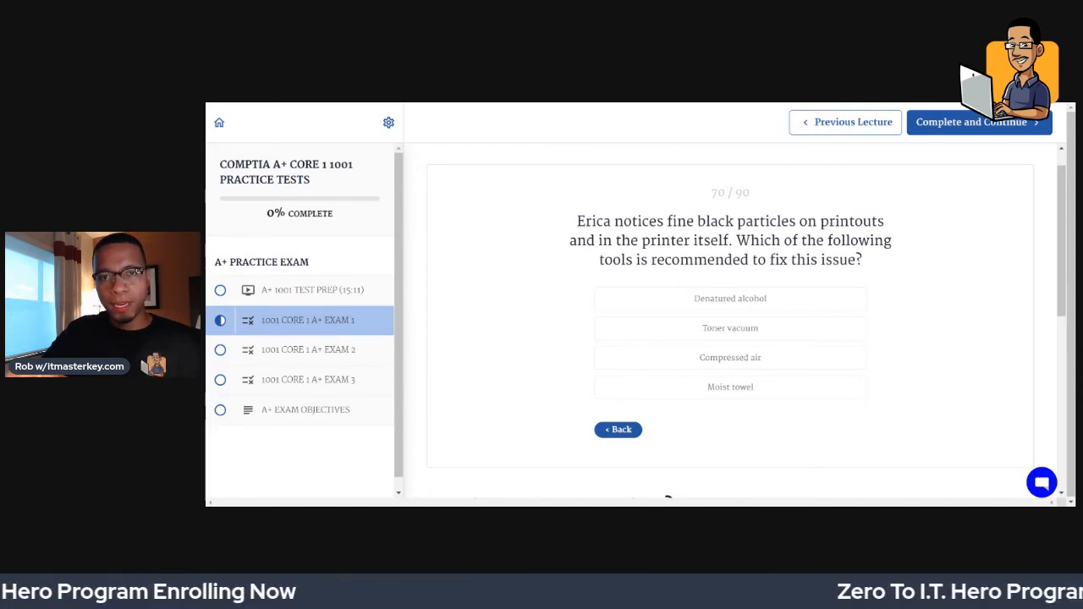
# - Answer the fine black toner particles question with Toner vacuum, check it correct, and continue
pyautogui.click(730, 328)
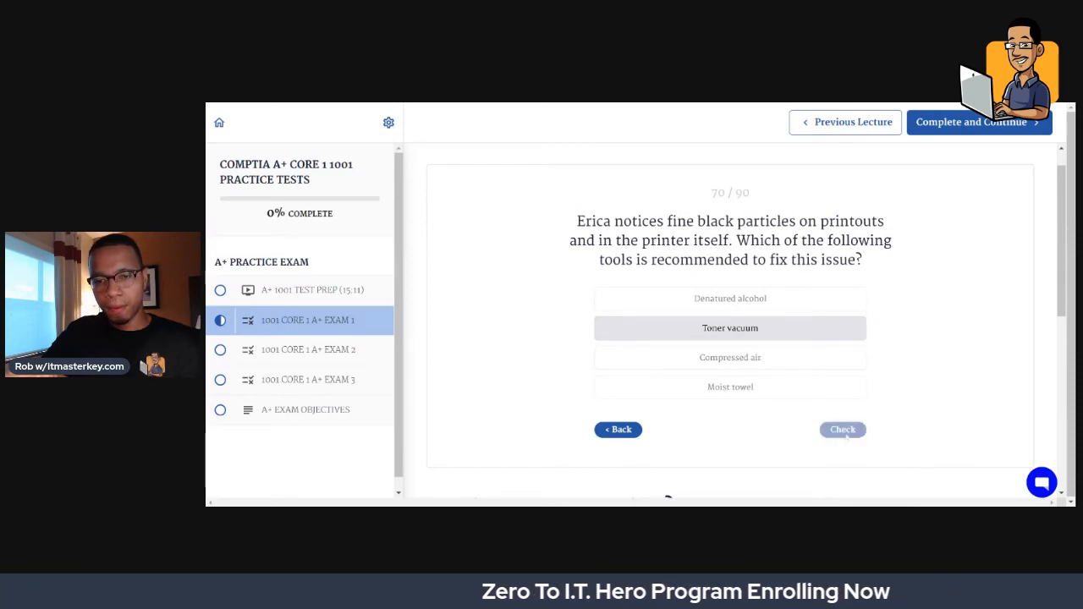
pyautogui.click(843, 430)
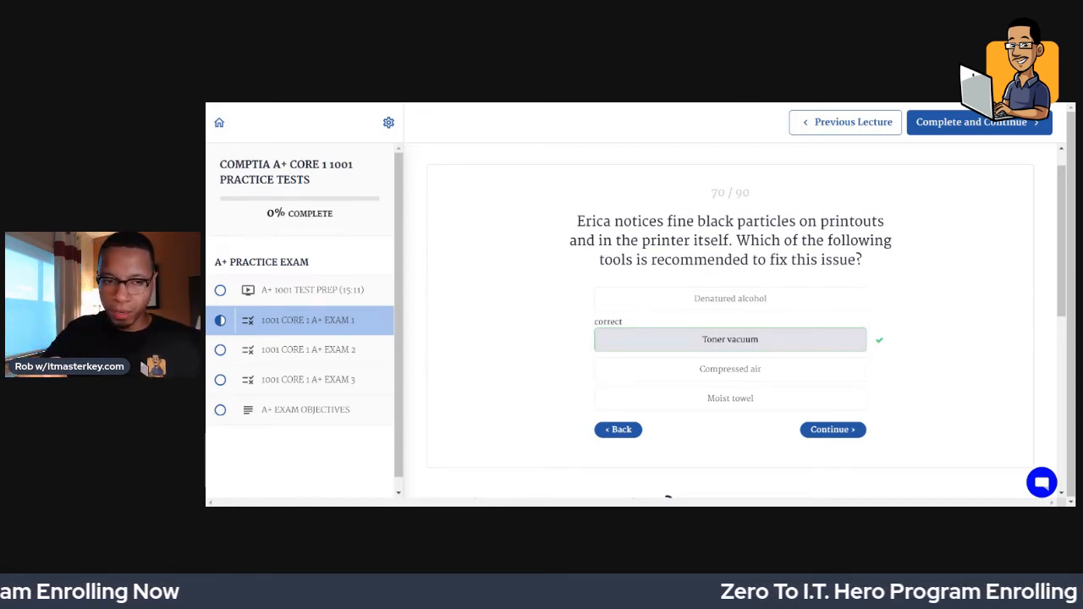
pyautogui.click(833, 430)
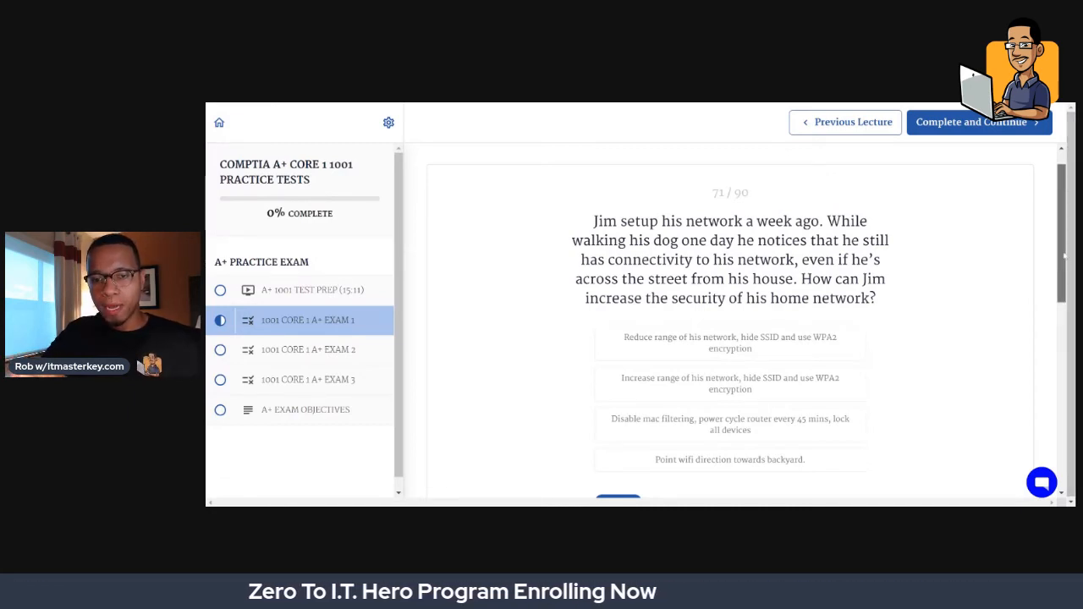
# - Answer the home network question with 'Reduce range, hide SSID and use WPA2 encryption' and check it correct
pyautogui.scroll(-3)
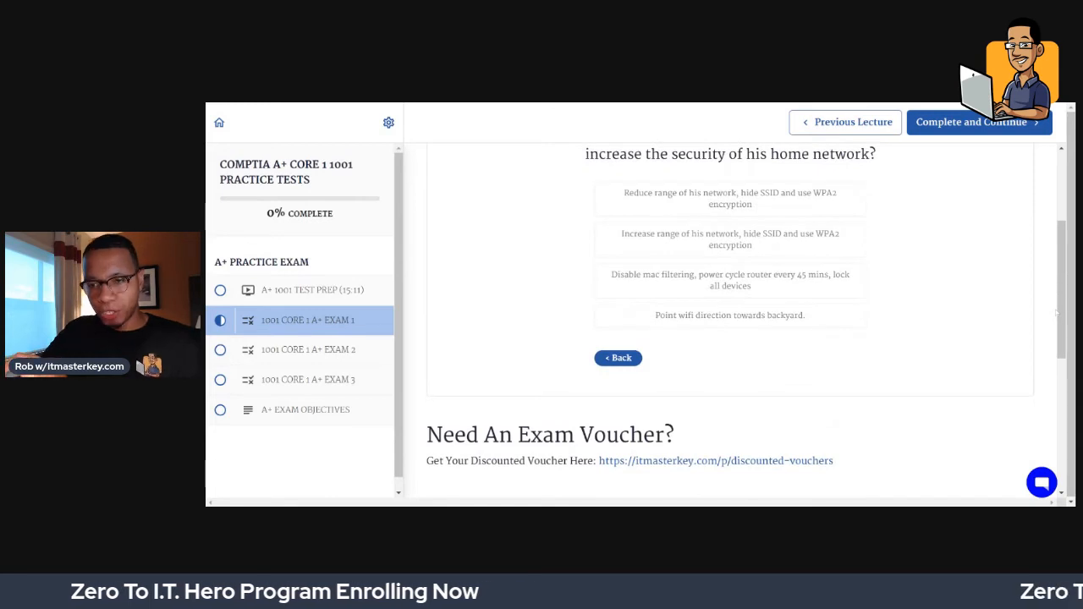
pyautogui.scroll(3)
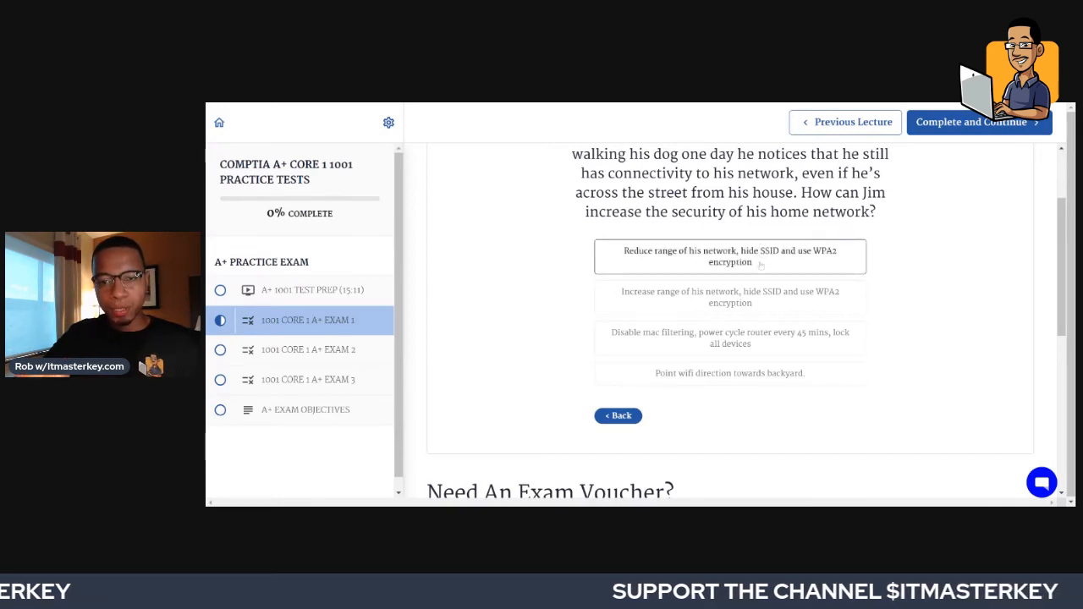
pyautogui.click(729, 257)
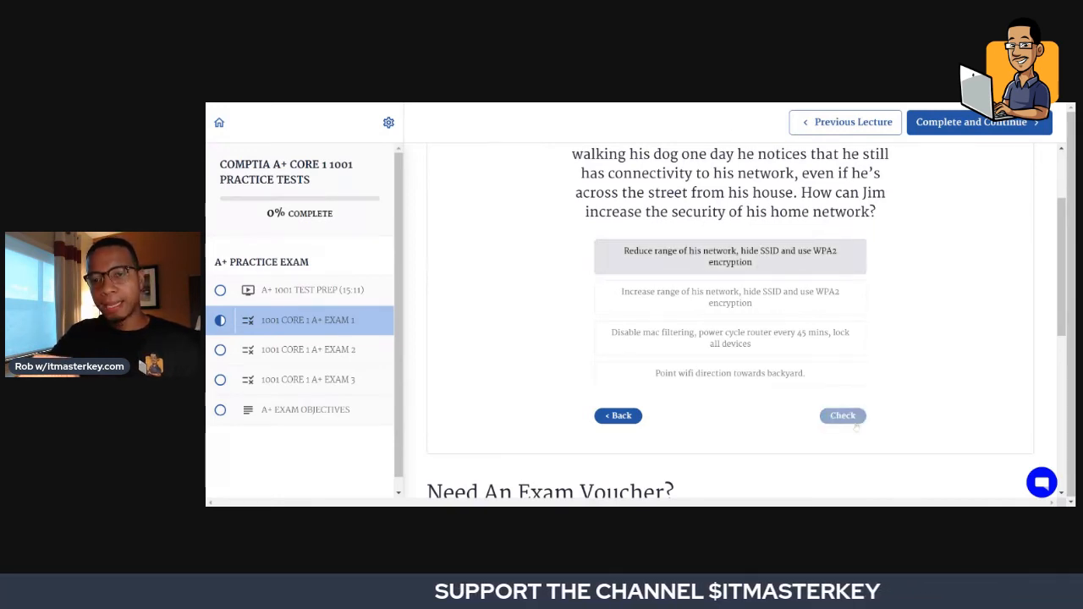
pyautogui.click(843, 416)
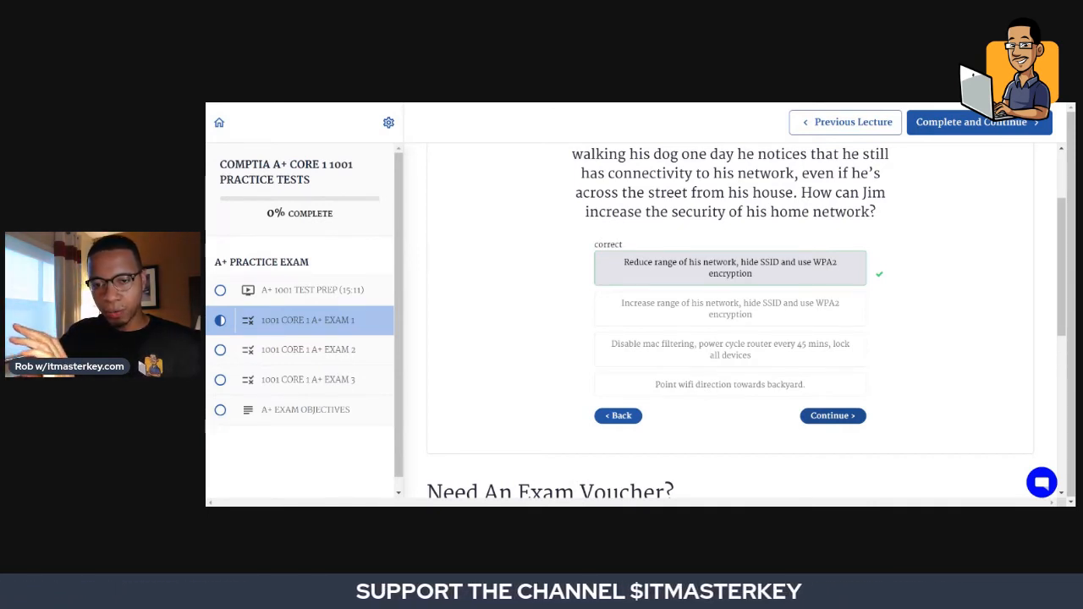
# - Continue to the HTPC question and answer '1TB 3.5 HDD, 4 GB RAM, high speed internet, HD sound', checked correct
pyautogui.click(833, 417)
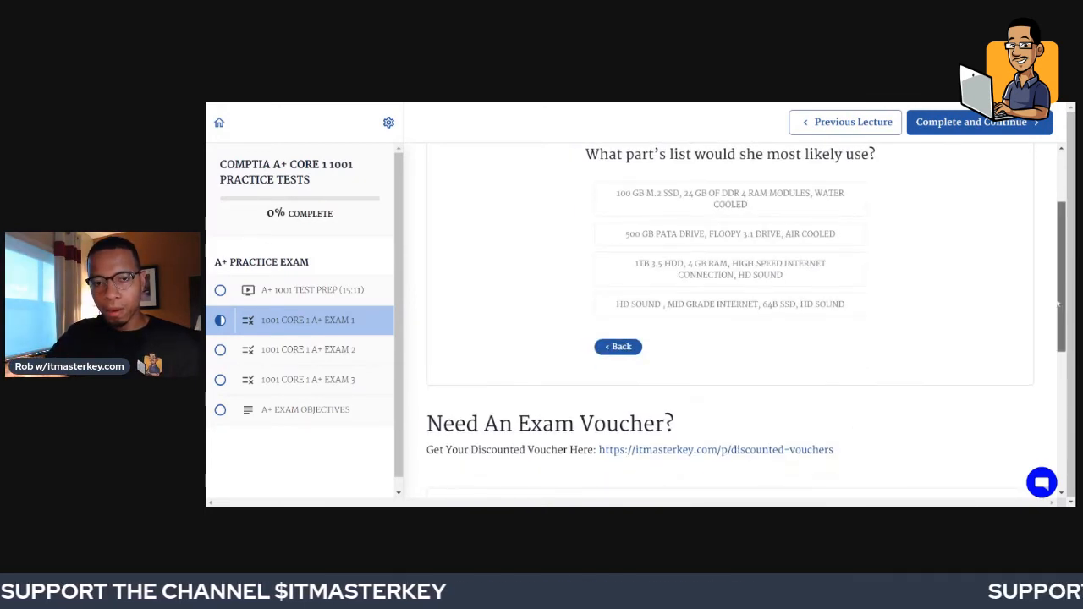
pyautogui.scroll(3)
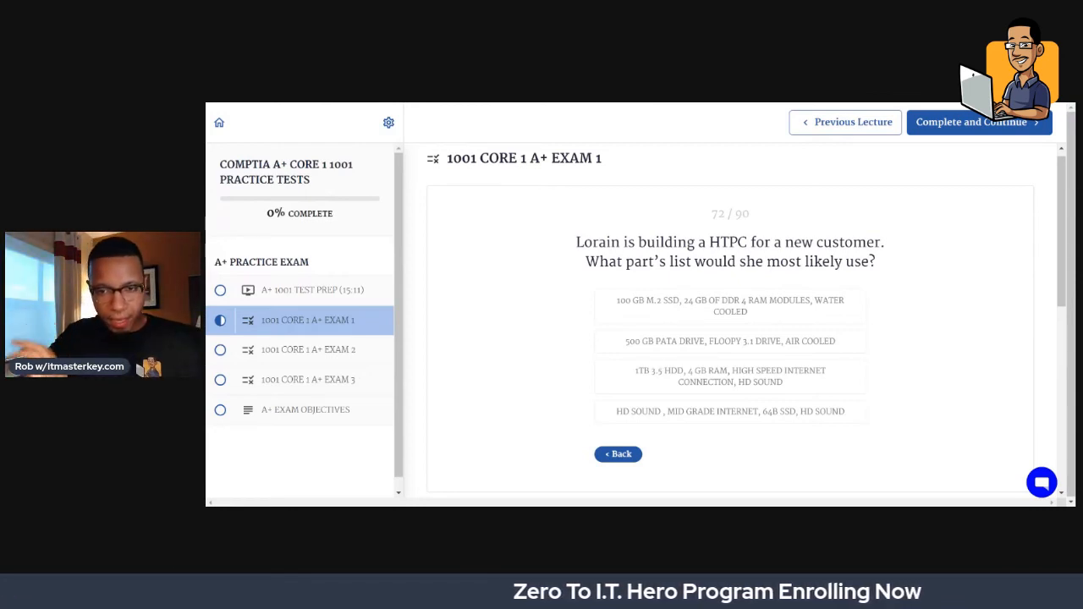
pyautogui.click(729, 376)
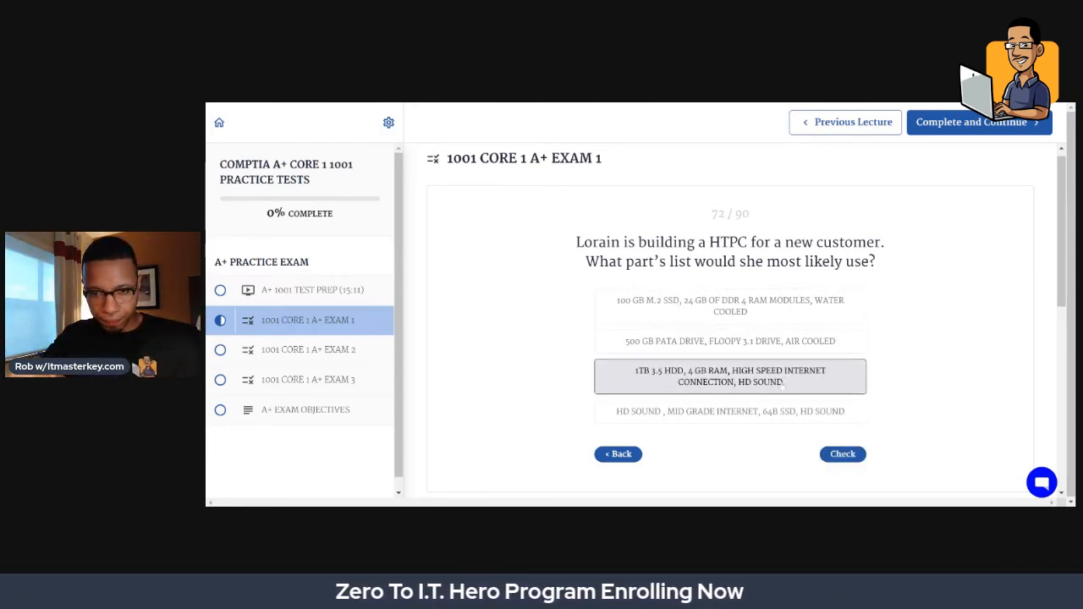
pyautogui.click(843, 453)
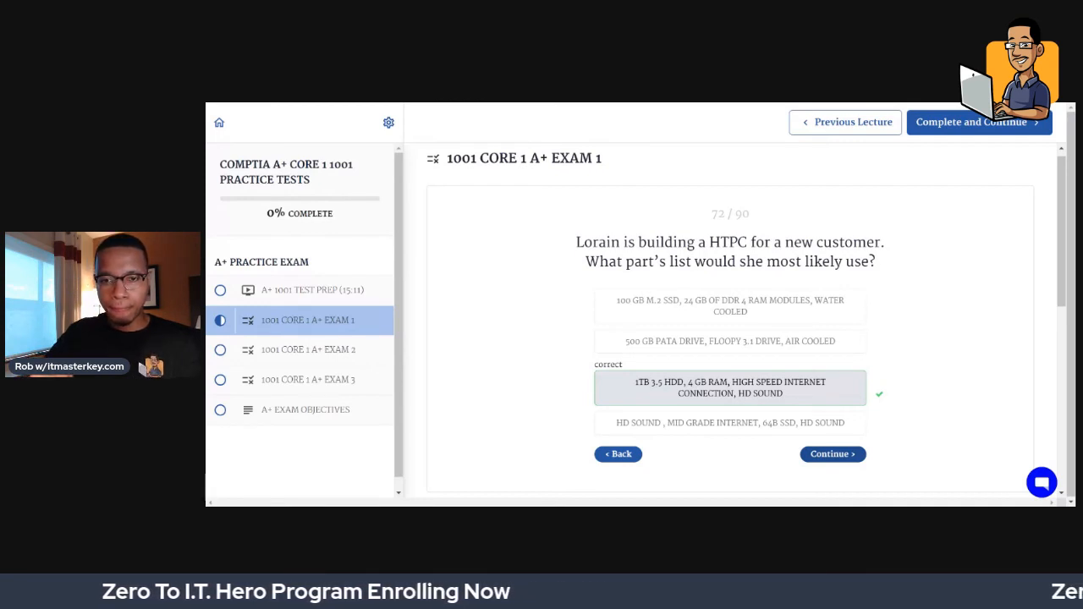
# - Continue to the FTP ports 20 and 21 statement and answer True, checked correct
pyautogui.click(833, 454)
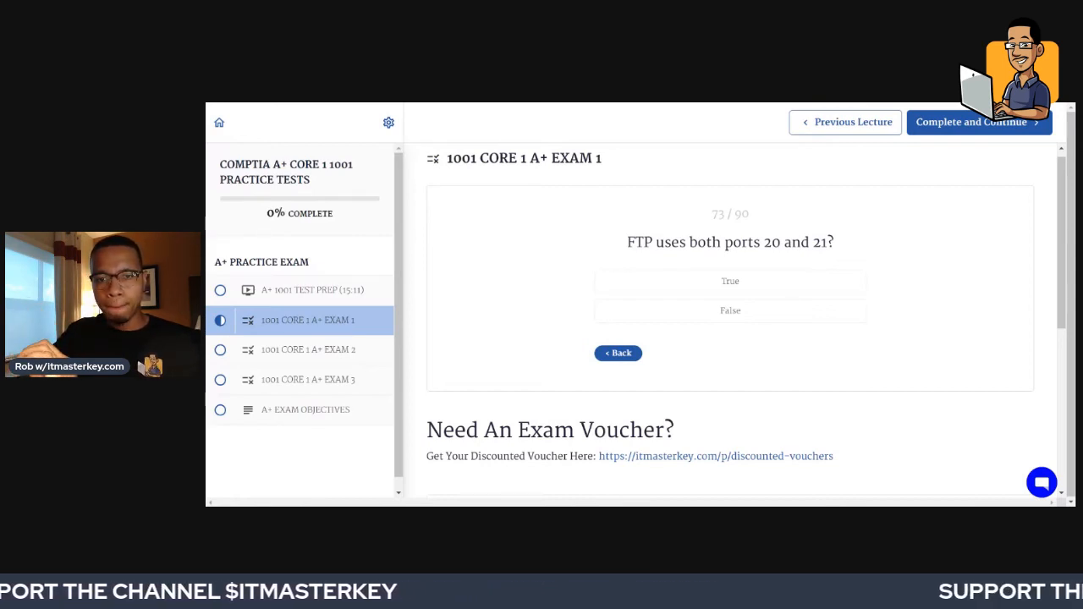
pyautogui.moveTo(787, 210)
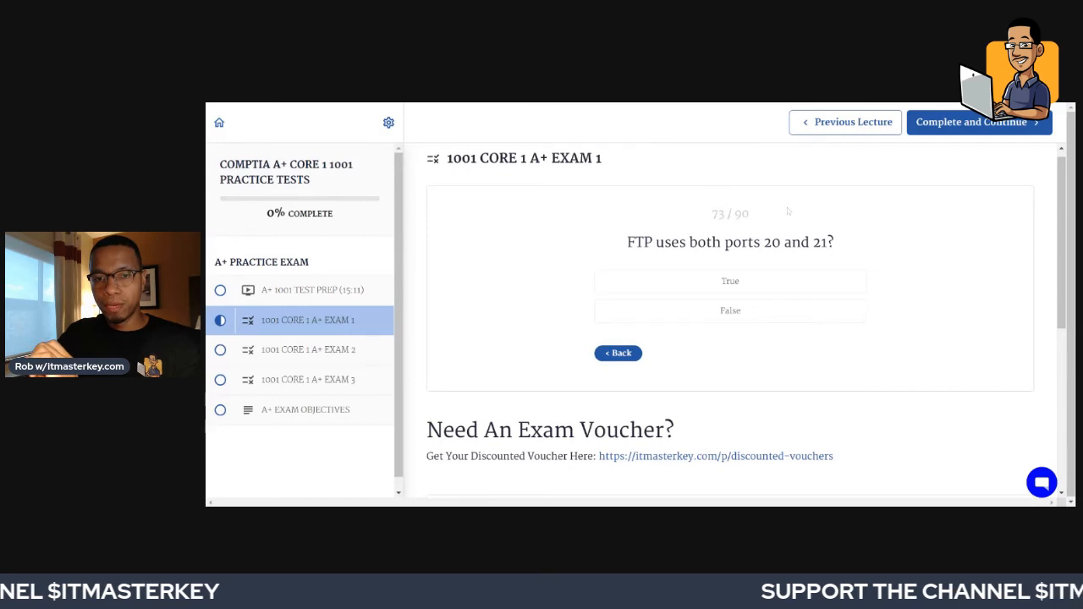
pyautogui.click(729, 281)
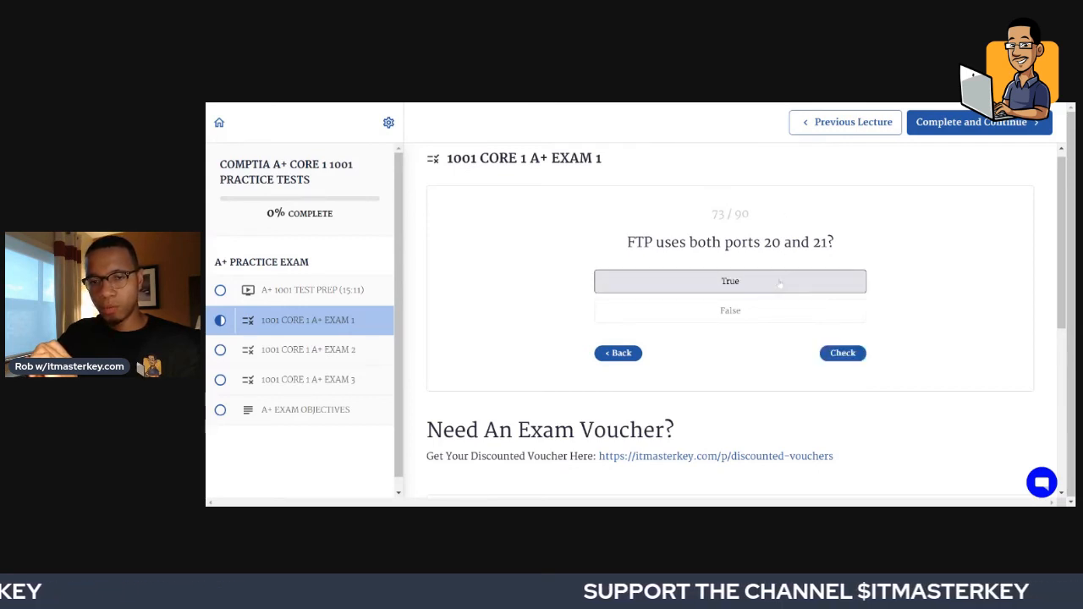
pyautogui.click(843, 354)
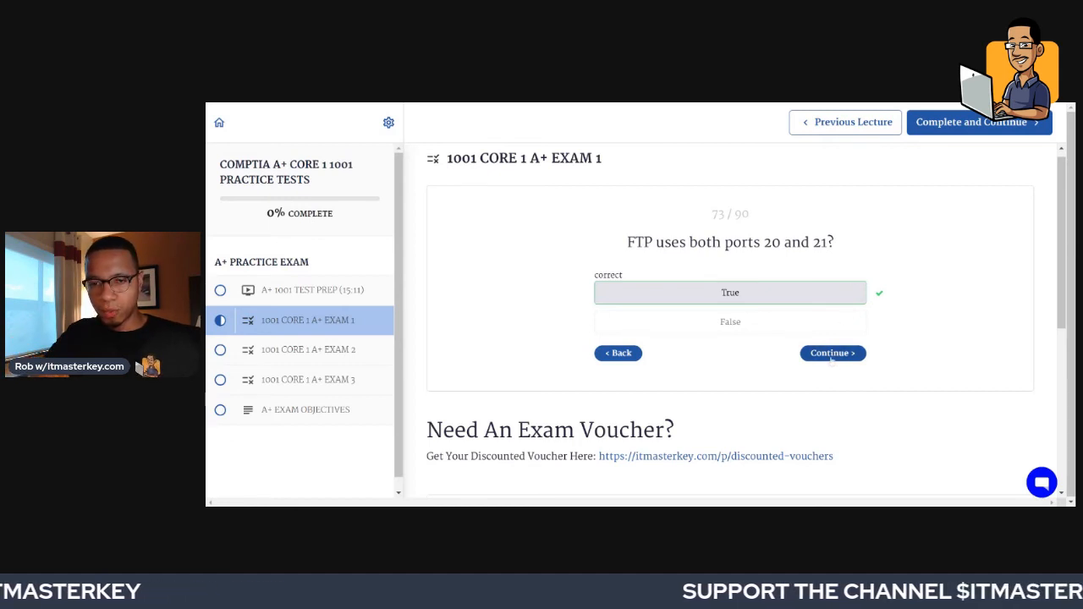
# - Answer the LDAP port 389 statement False, see it marked incorrect with True revealed, and continue
pyautogui.click(833, 354)
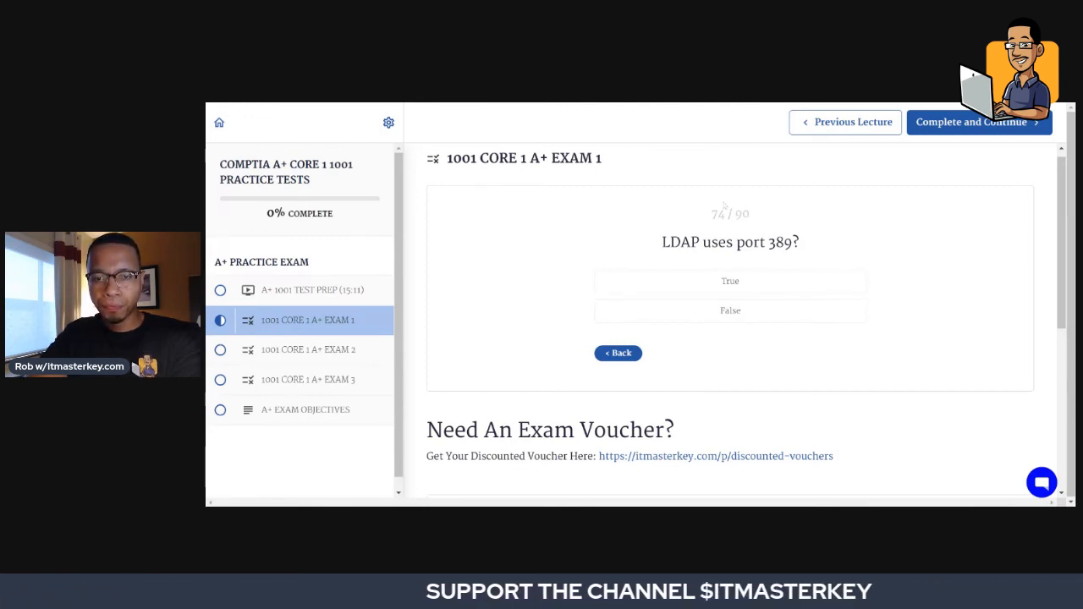
pyautogui.click(729, 312)
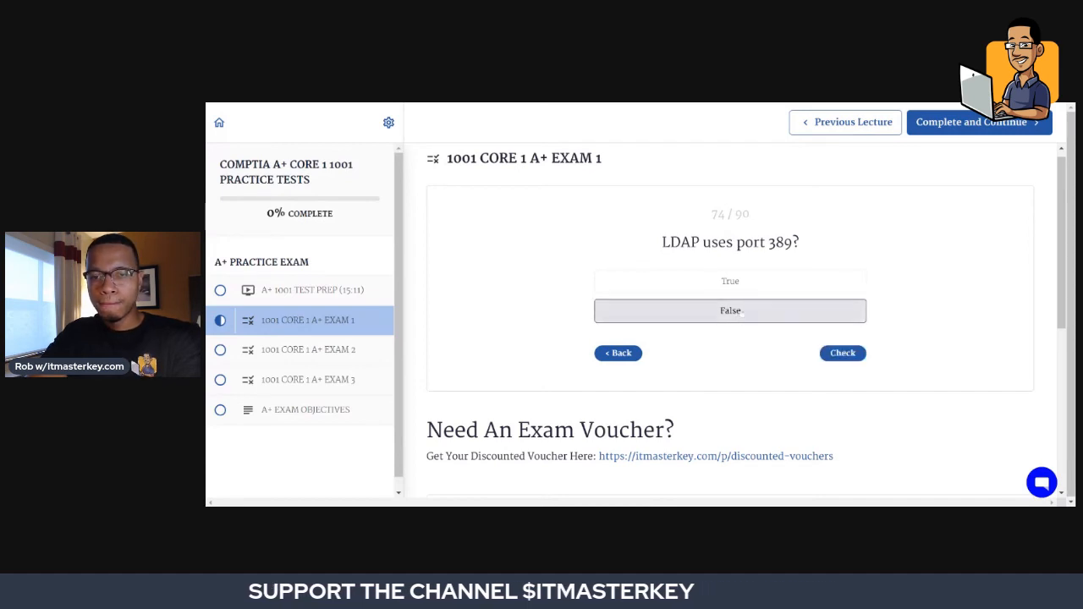
pyautogui.click(843, 354)
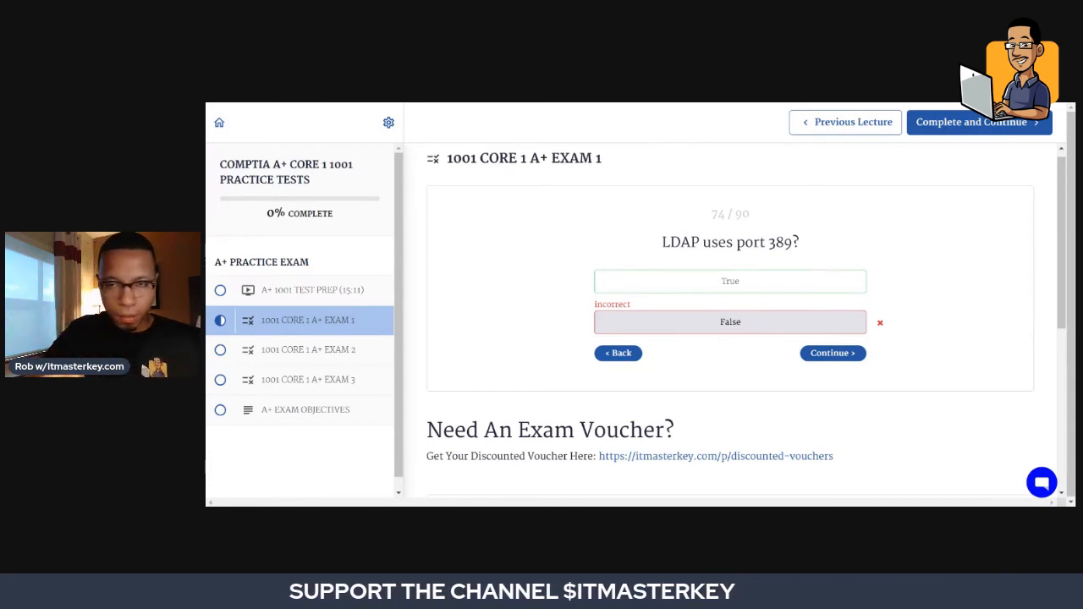
pyautogui.click(833, 354)
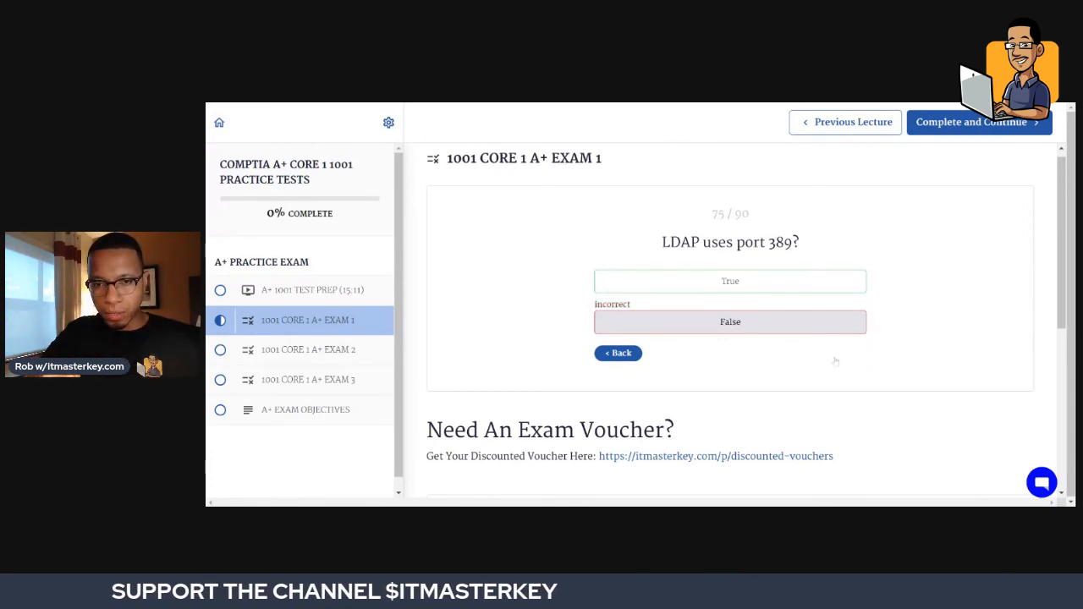
# - Answer the UPS-while-flashing-BIOS statement True and have it checked correct
pyautogui.click(618, 354)
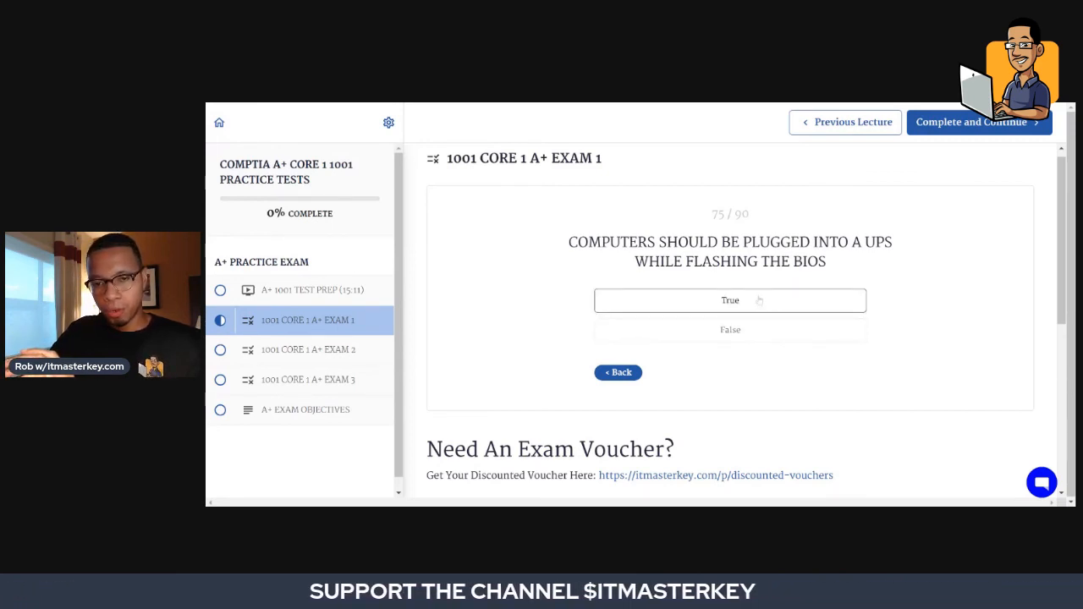
pyautogui.click(730, 301)
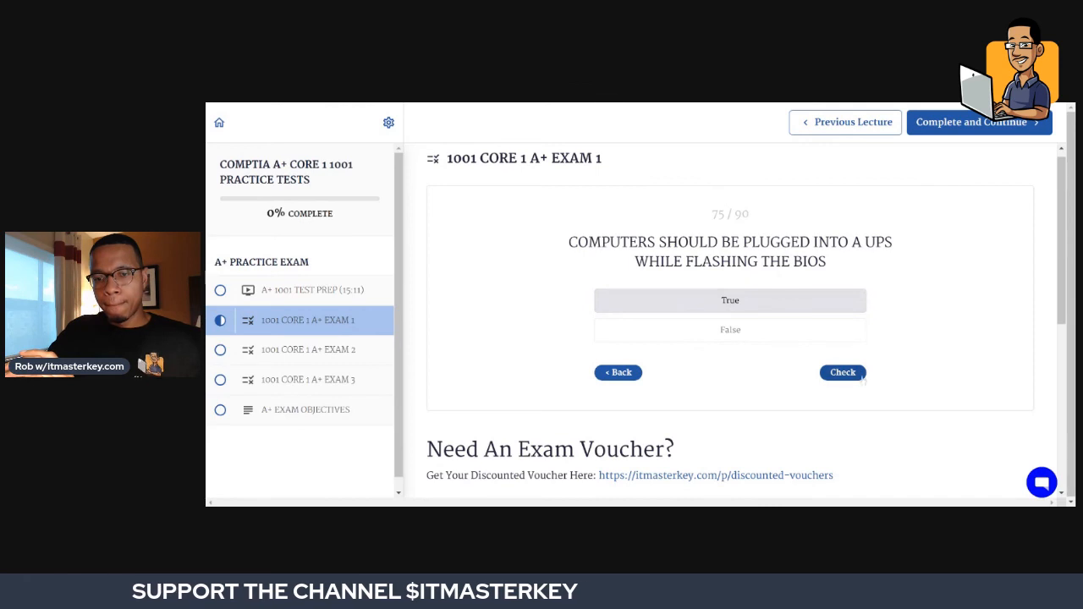
pyautogui.click(843, 372)
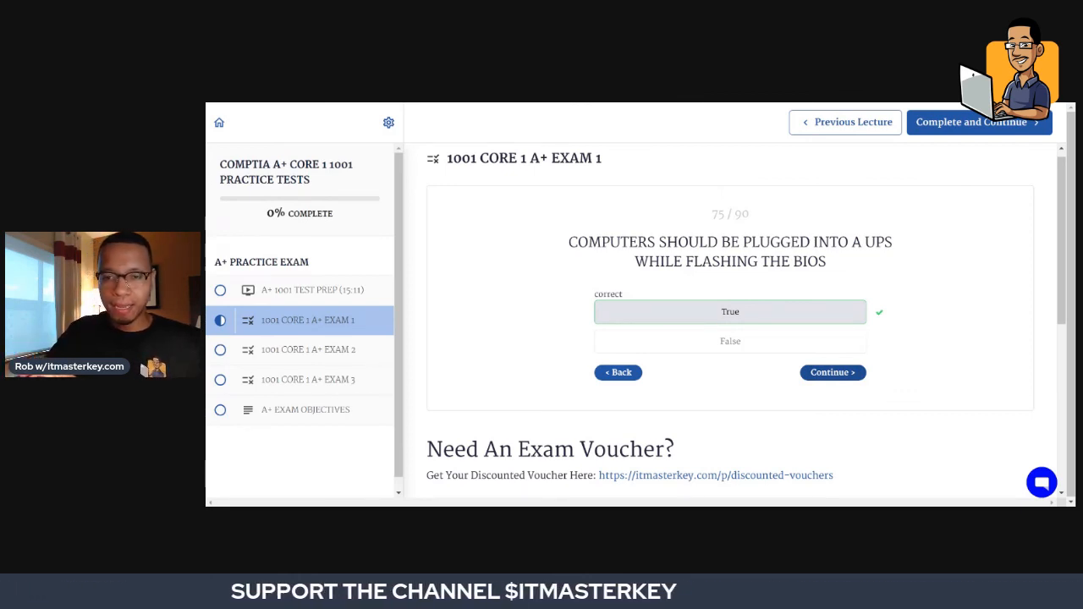
# - Continue to the wireless access point statement and answer False, checked correct
pyautogui.click(833, 372)
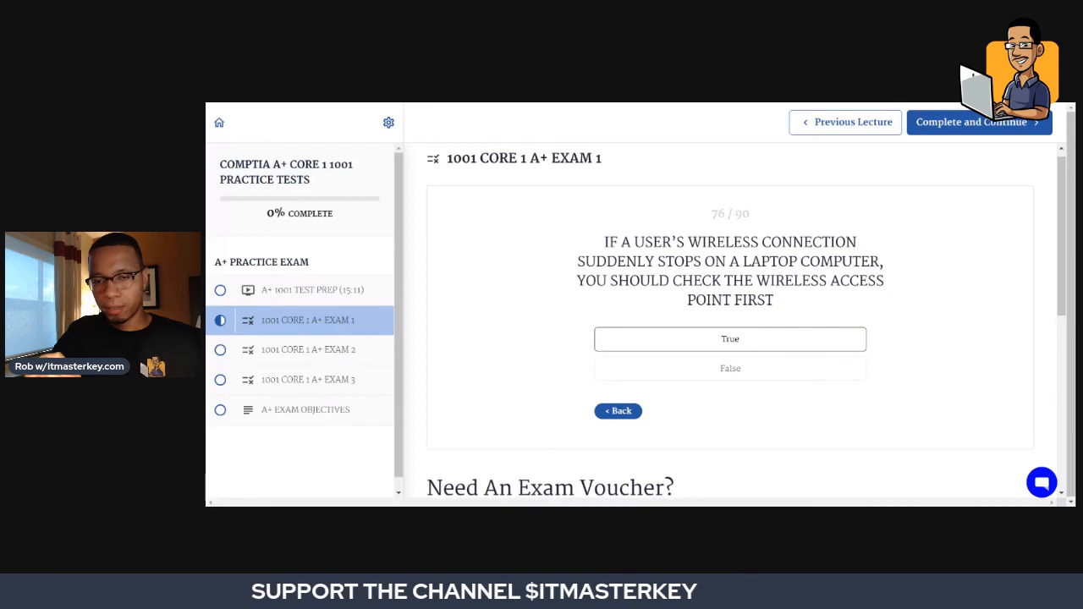
pyautogui.click(729, 369)
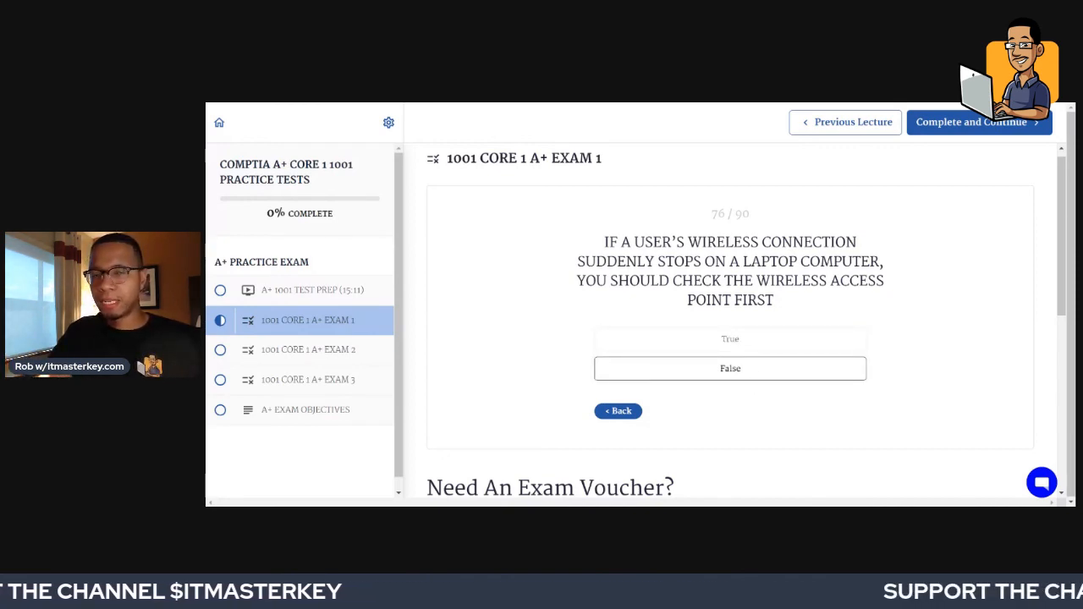
pyautogui.click(730, 369)
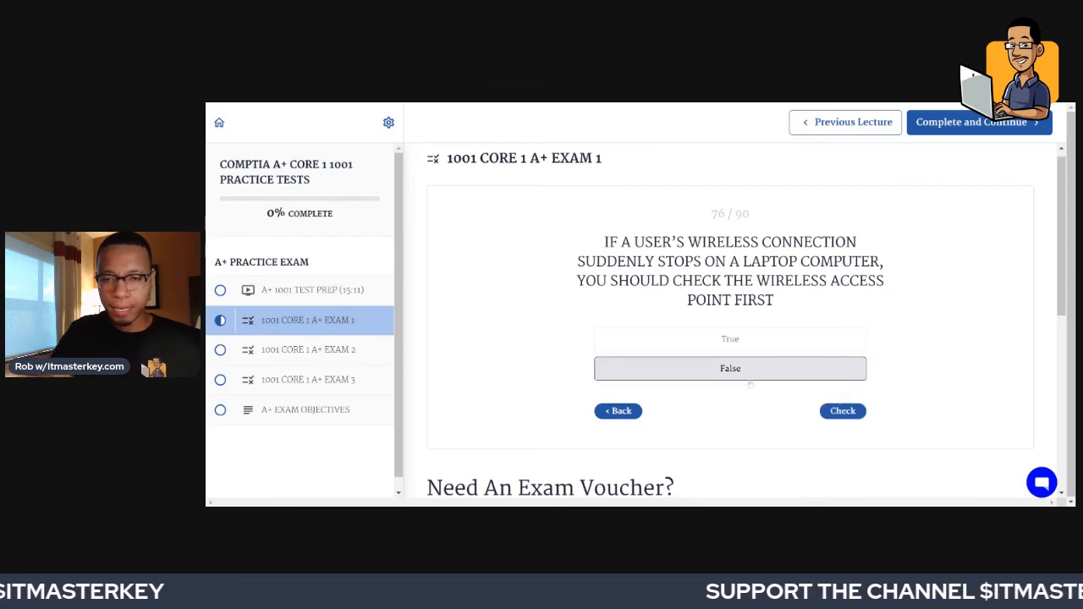
pyautogui.click(843, 411)
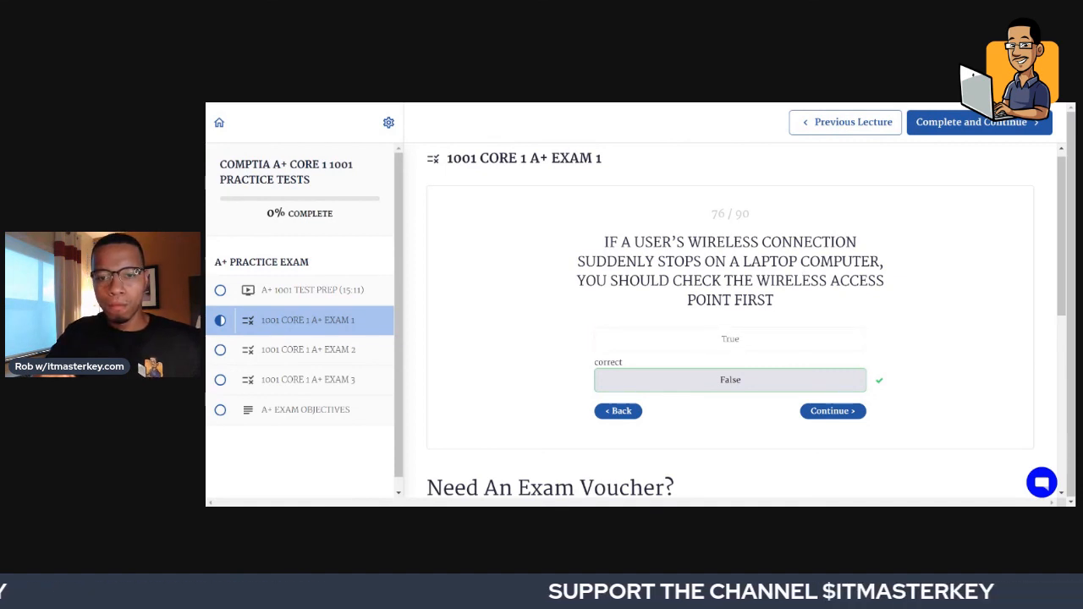
# - Continue to the ESD wrist strap statement and answer True, checked correct
pyautogui.click(833, 411)
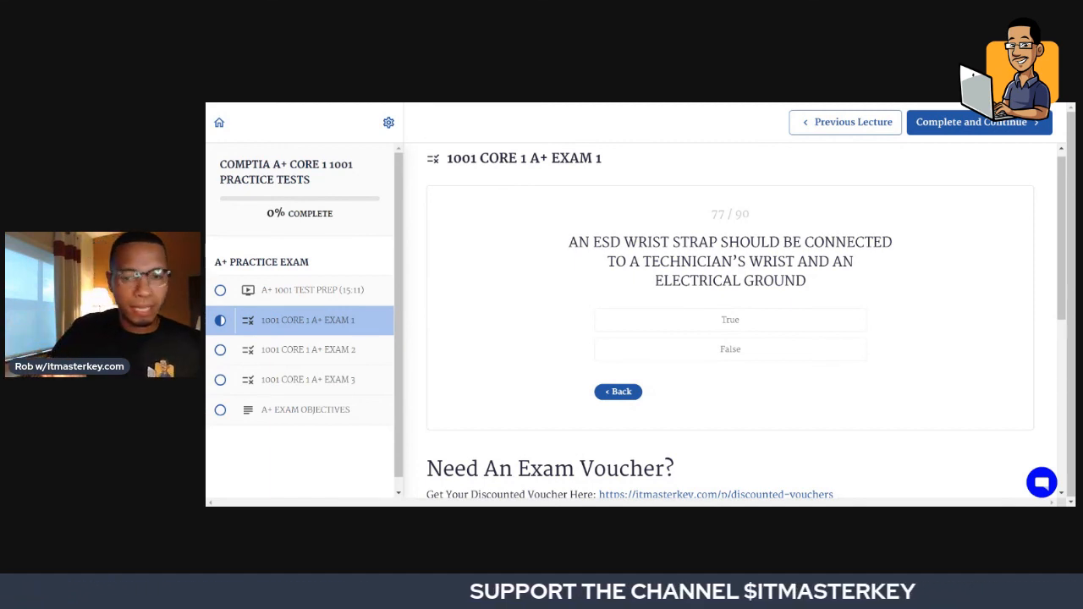
pyautogui.click(729, 320)
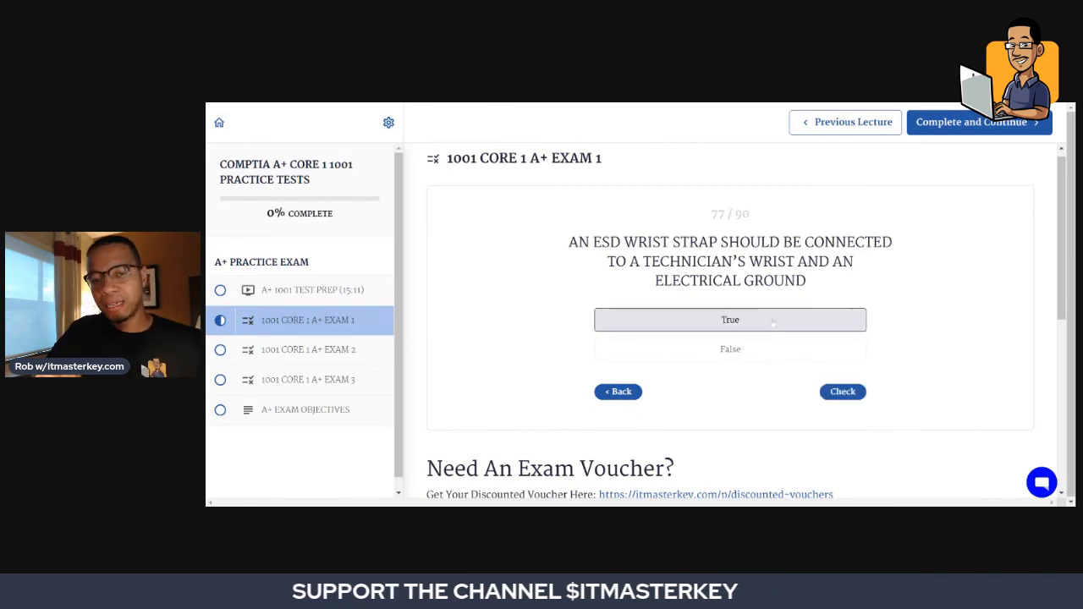
pyautogui.click(843, 391)
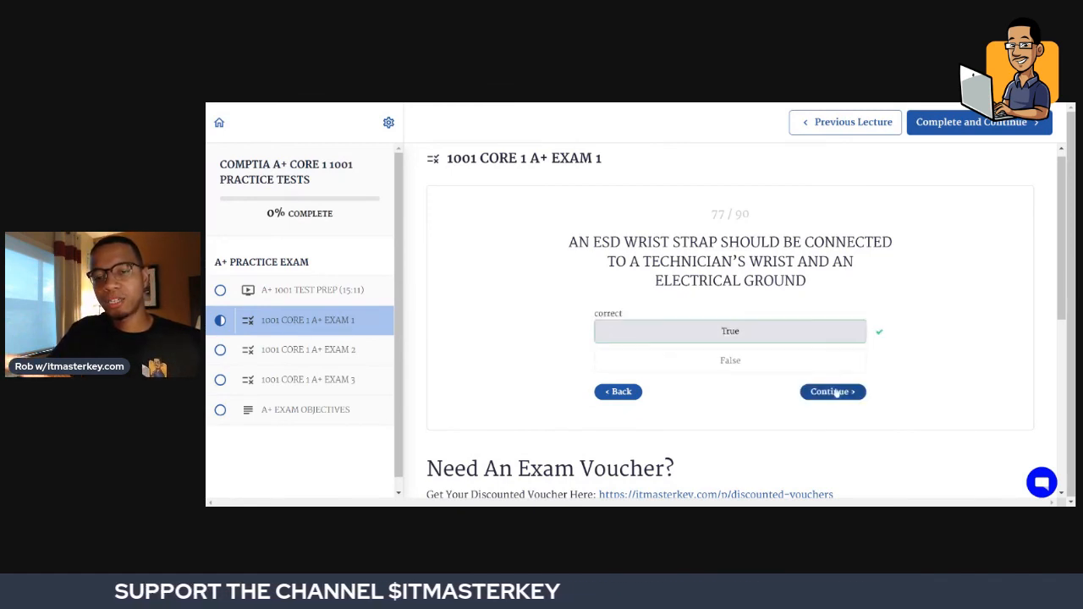